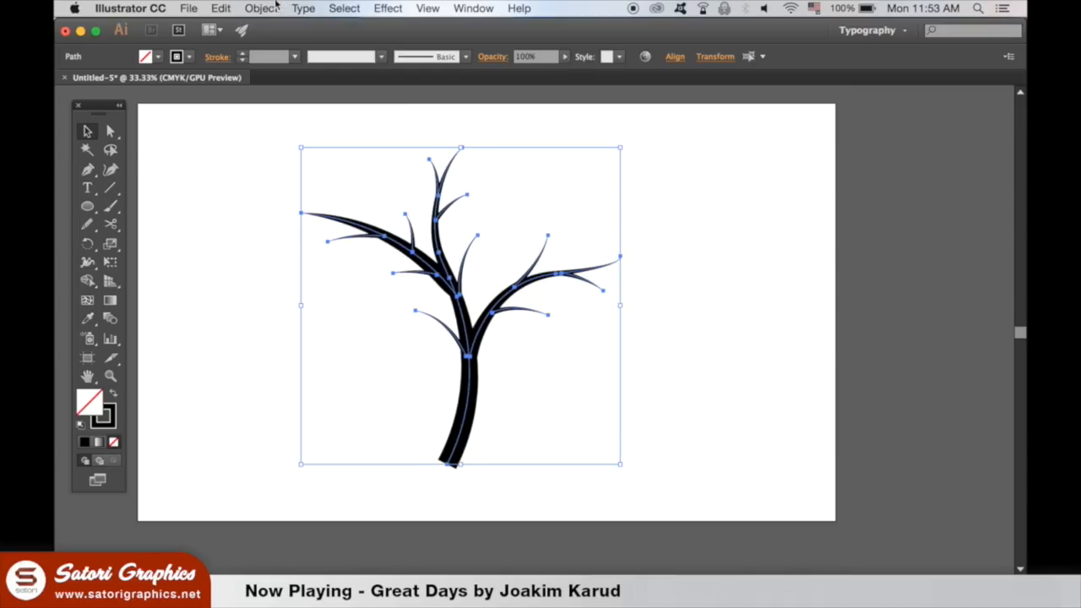
# Step: Outline the tree's branch strokes into filled shapes and bring up the Pathfinder panel
pyautogui.click(260, 8)
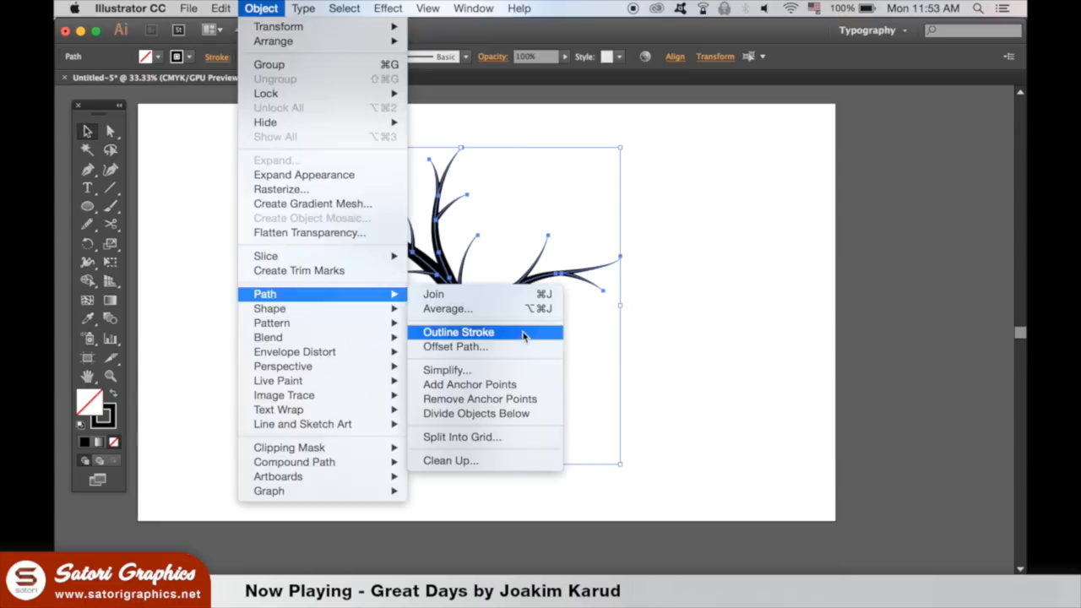
pyautogui.click(457, 332)
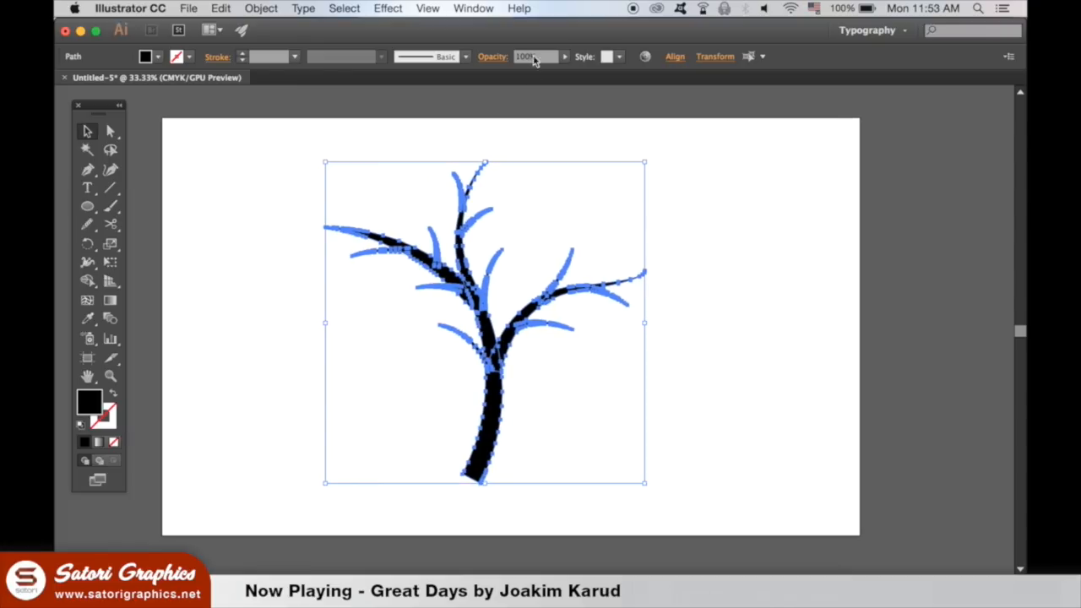
pyautogui.click(473, 8)
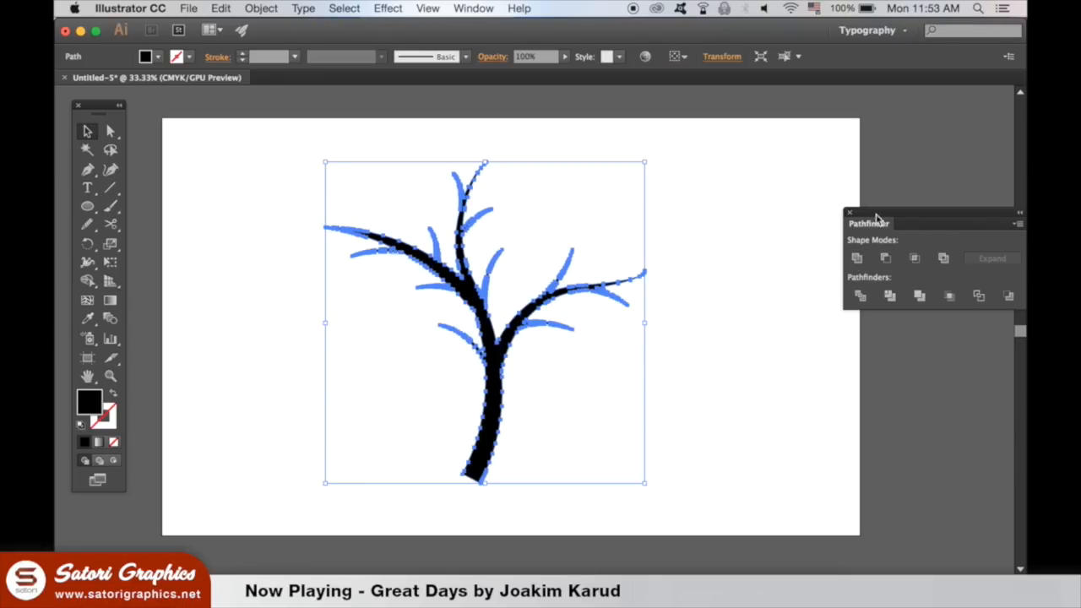
pyautogui.click(261, 9)
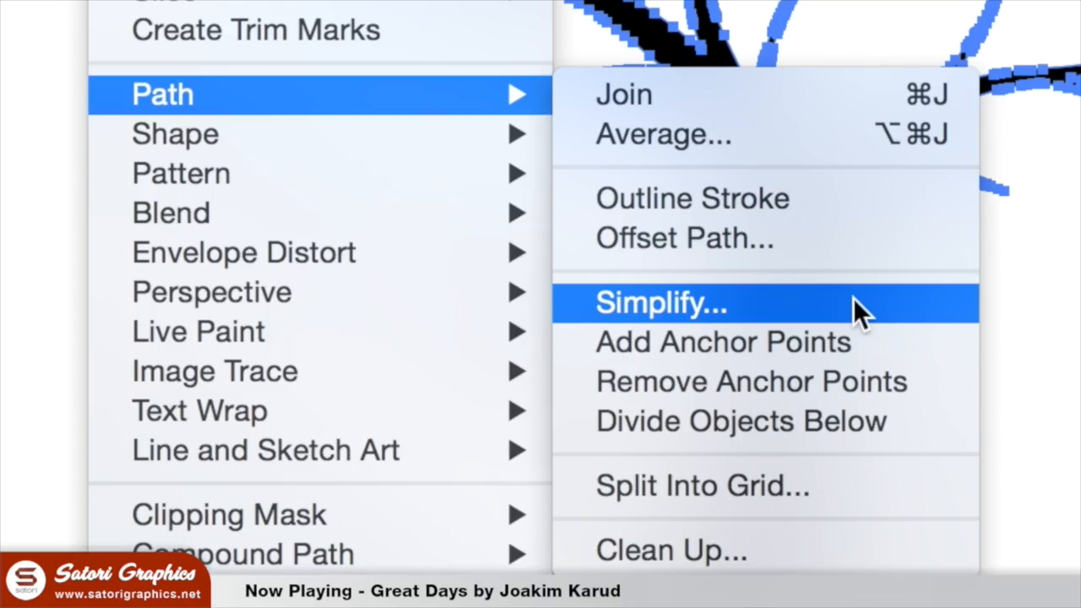
# Step: Simplify the tree path at about 95% curve precision, leaving roughly 96 anchor points
pyautogui.click(661, 302)
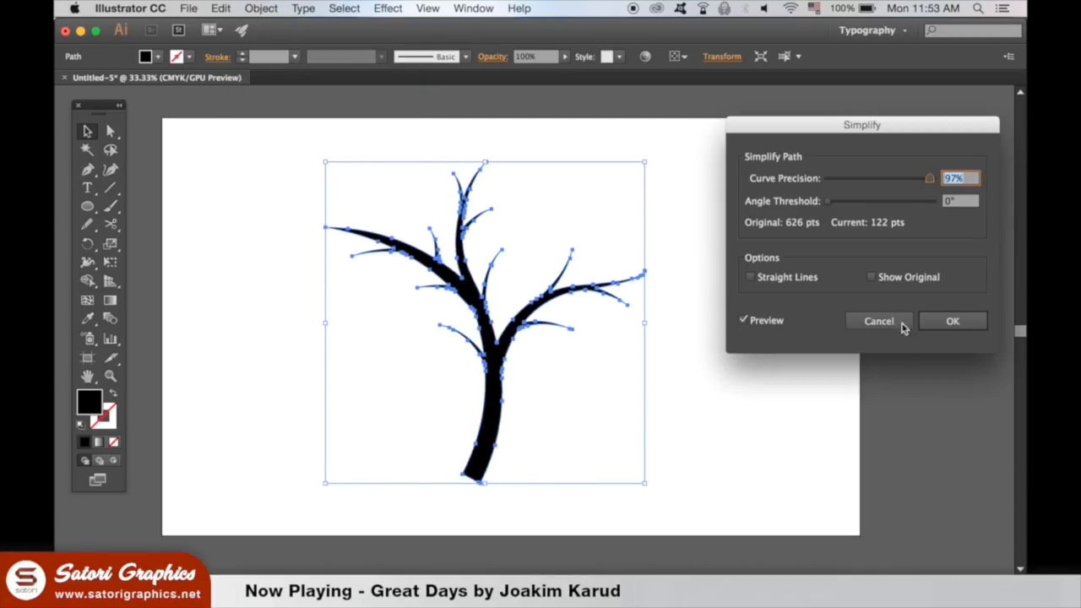
pyautogui.moveTo(928, 179); pyautogui.dragTo(908, 178)
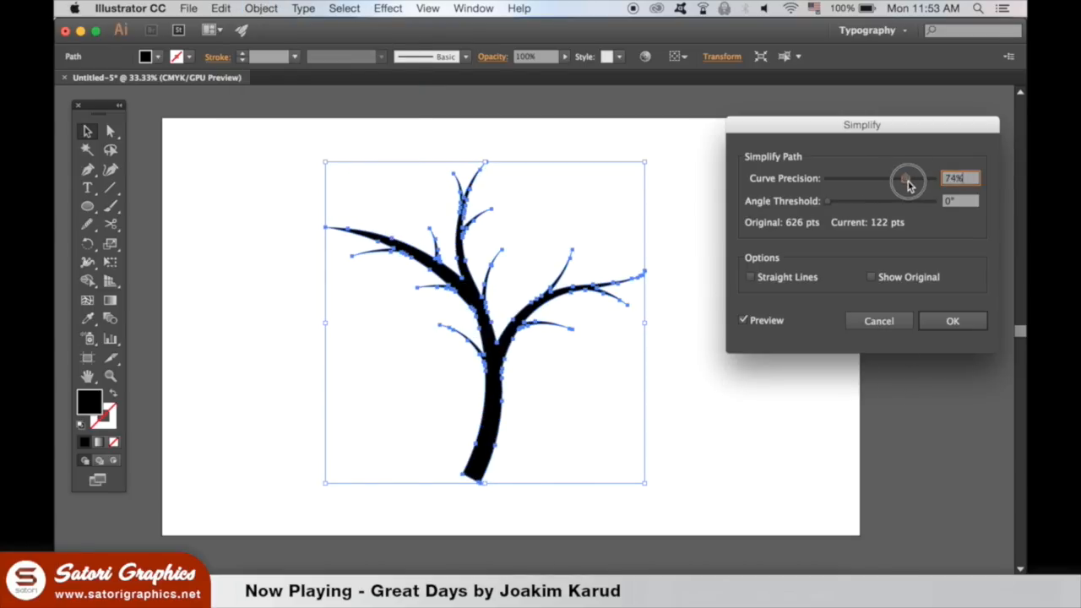
pyautogui.moveTo(908, 178); pyautogui.dragTo(927, 179)
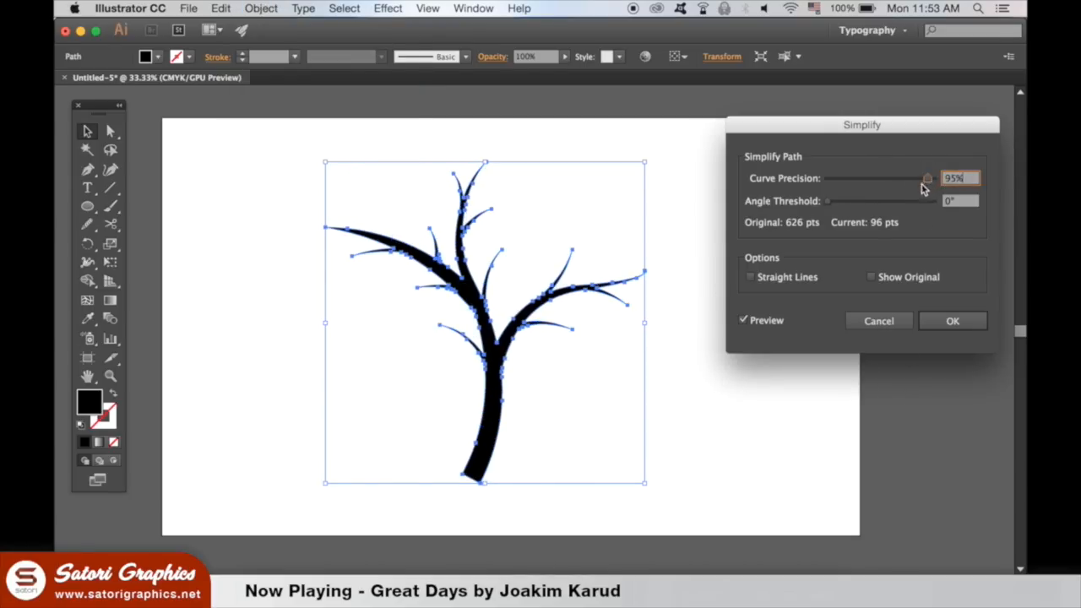
pyautogui.click(952, 320)
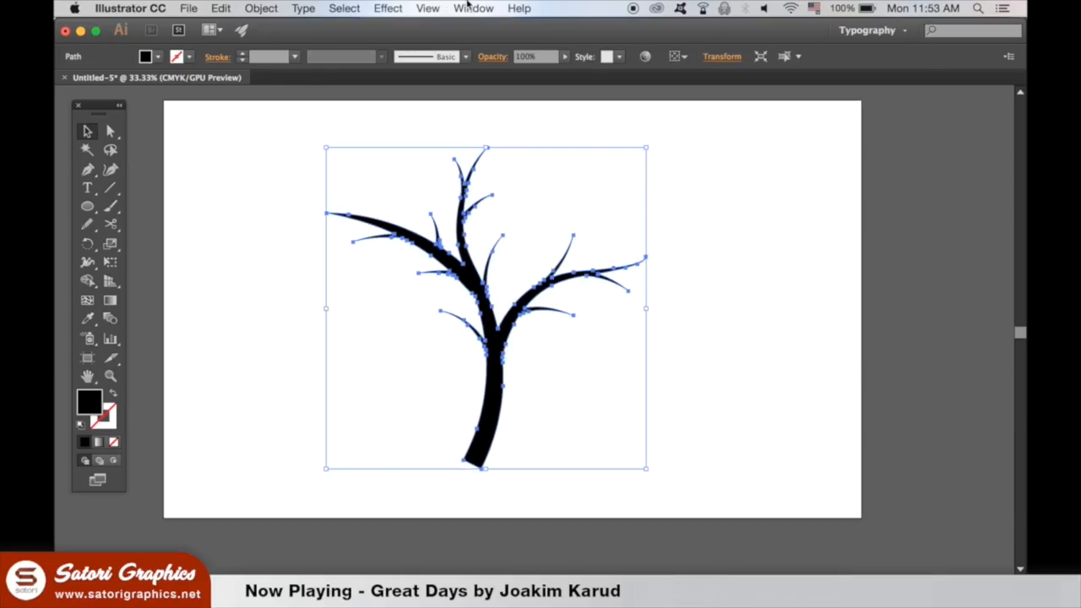
# Step: Apply a Roughen effect with Size 10 px and Detail 2 to the tree
pyautogui.click(387, 7)
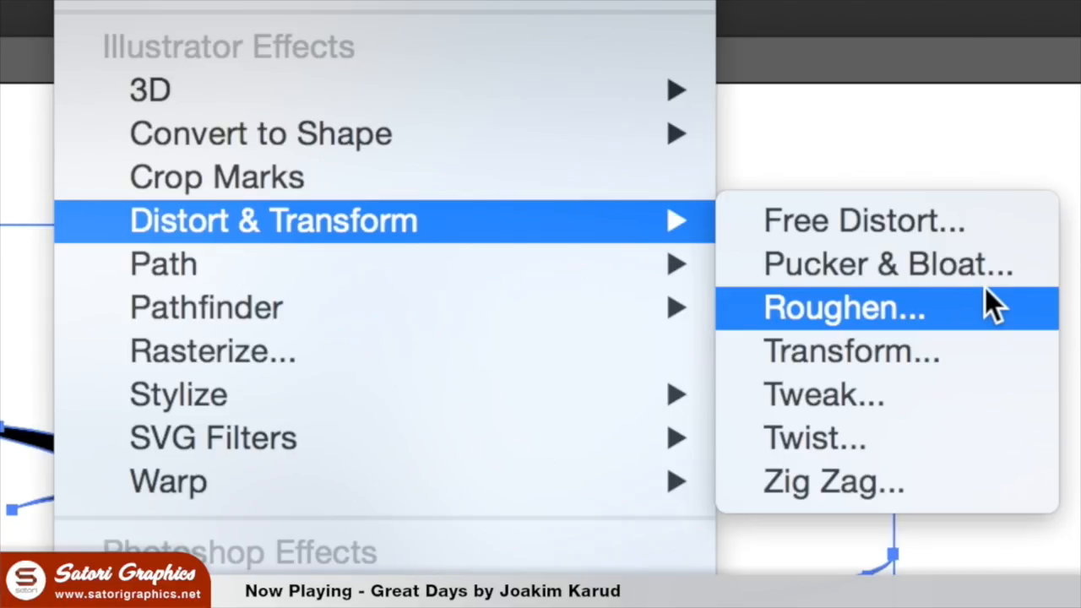
pyautogui.click(845, 308)
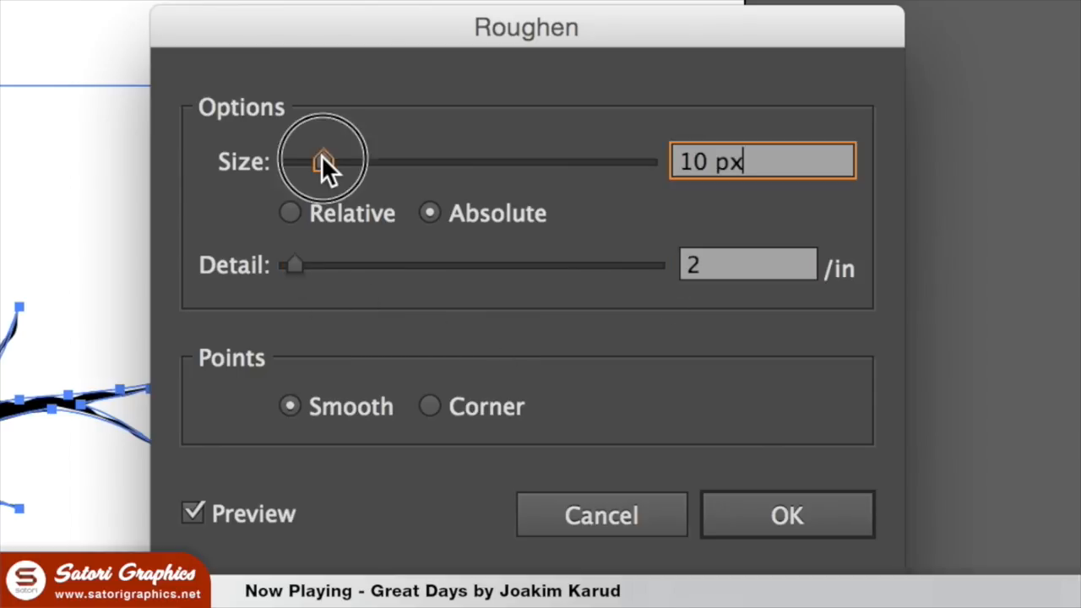
pyautogui.click(786, 514)
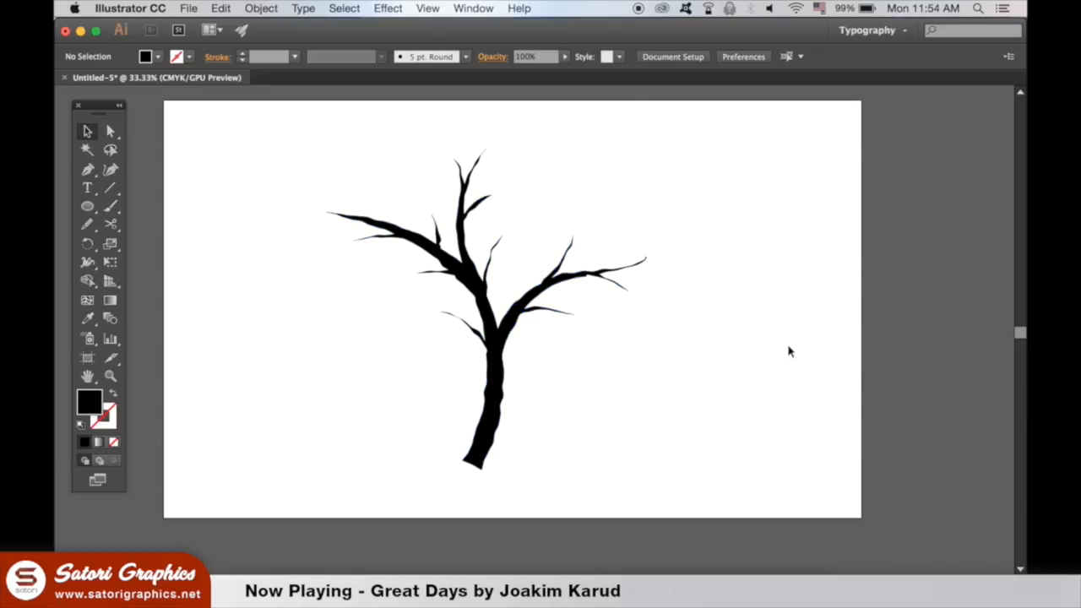
pyautogui.moveTo(156, 144)
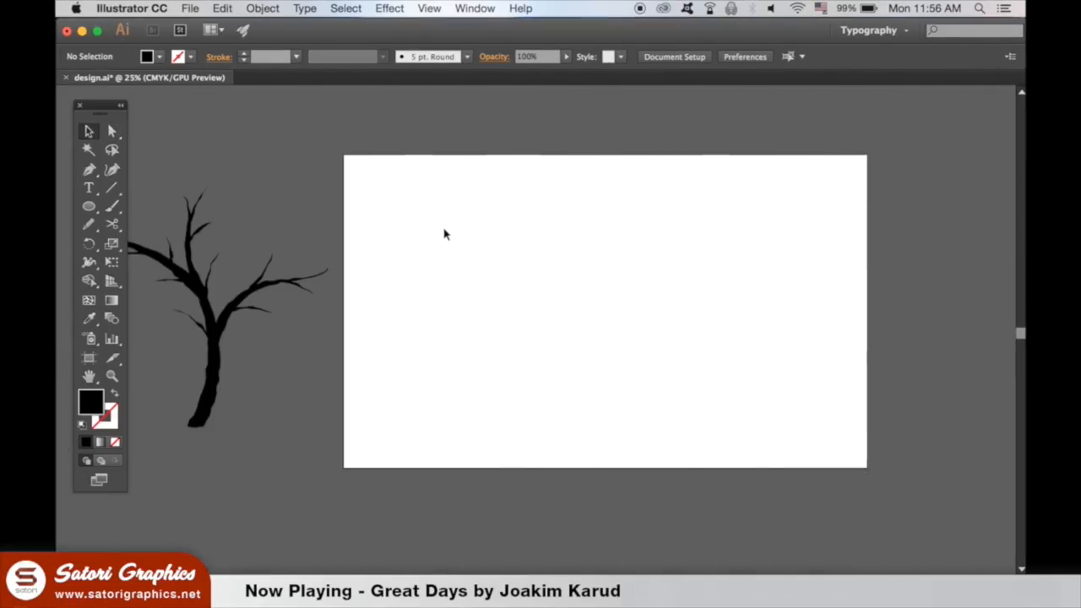
# Step: Draw a circle, show the rulers, and pull its top anchor up into a pointed tip
pyautogui.click(87, 205)
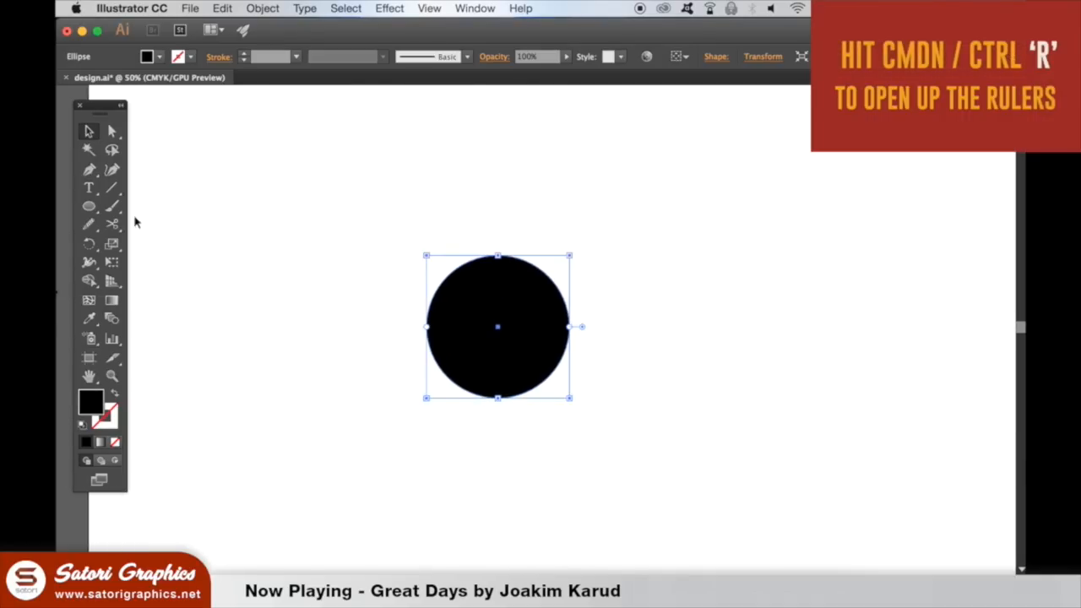
pyautogui.press('cmd+r')
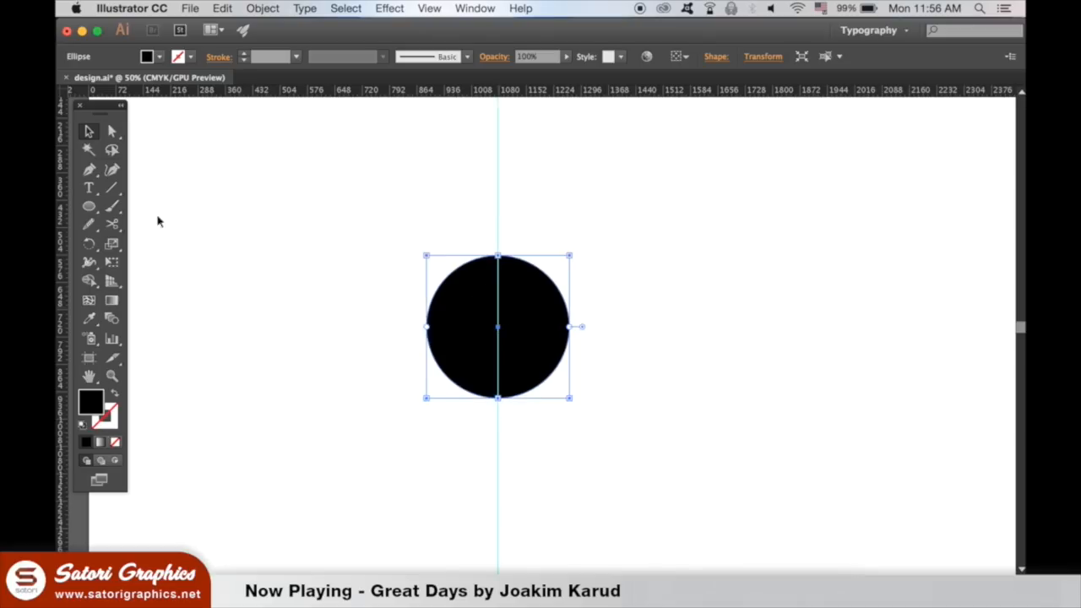
pyautogui.moveTo(497, 255); pyautogui.dragTo(498, 211)
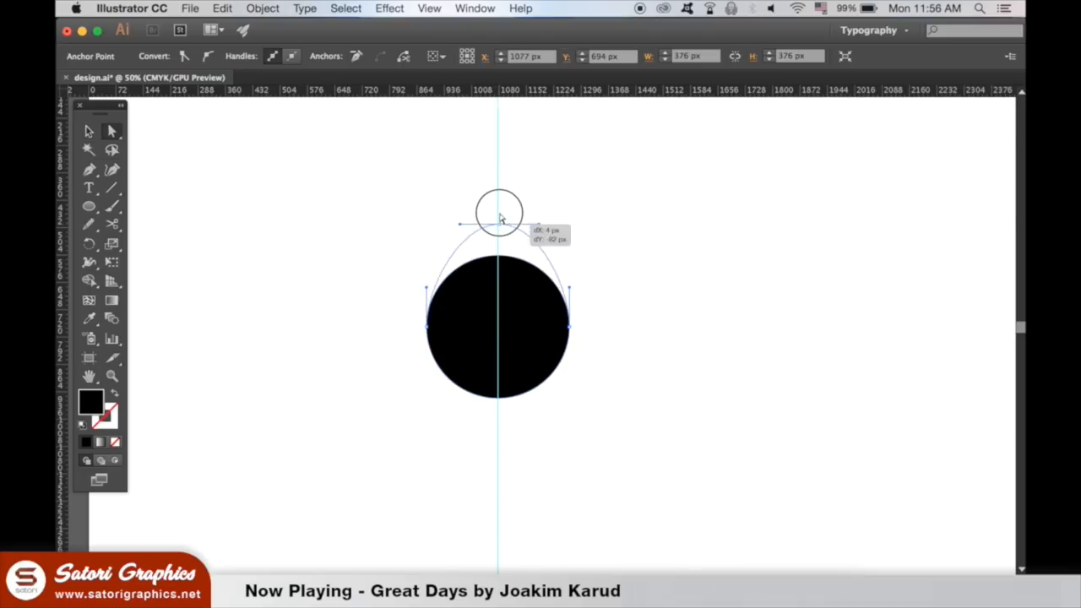
pyautogui.moveTo(498, 211); pyautogui.dragTo(497, 158)
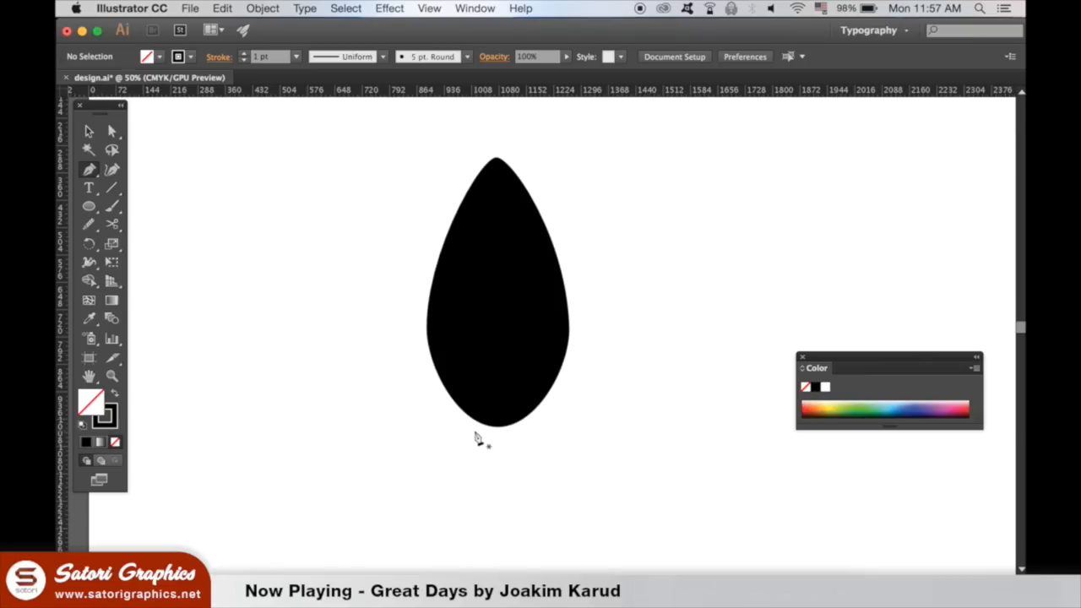
# Step: Subtract a thin triangular vein from the leaf with Minus Front and shrink it
pyautogui.moveTo(478, 426); pyautogui.dragTo(509, 257)
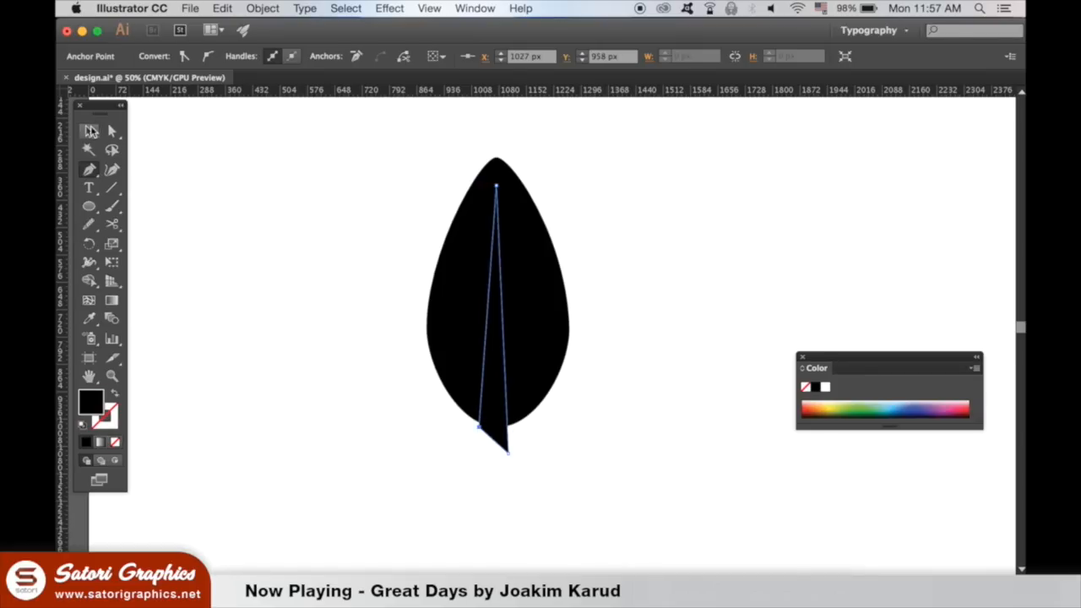
pyautogui.click(474, 7)
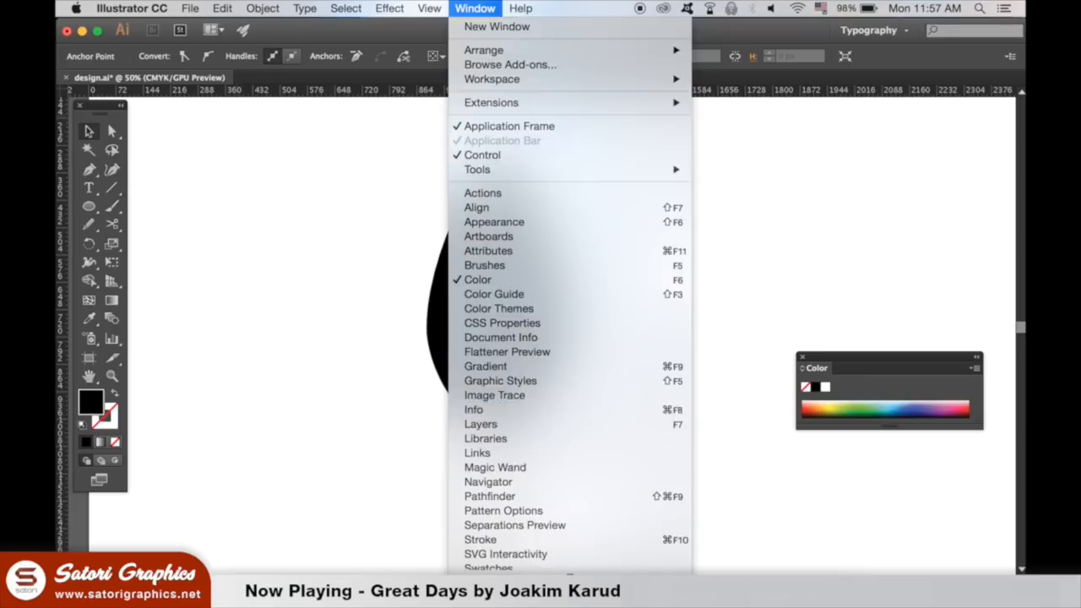
pyautogui.click(489, 496)
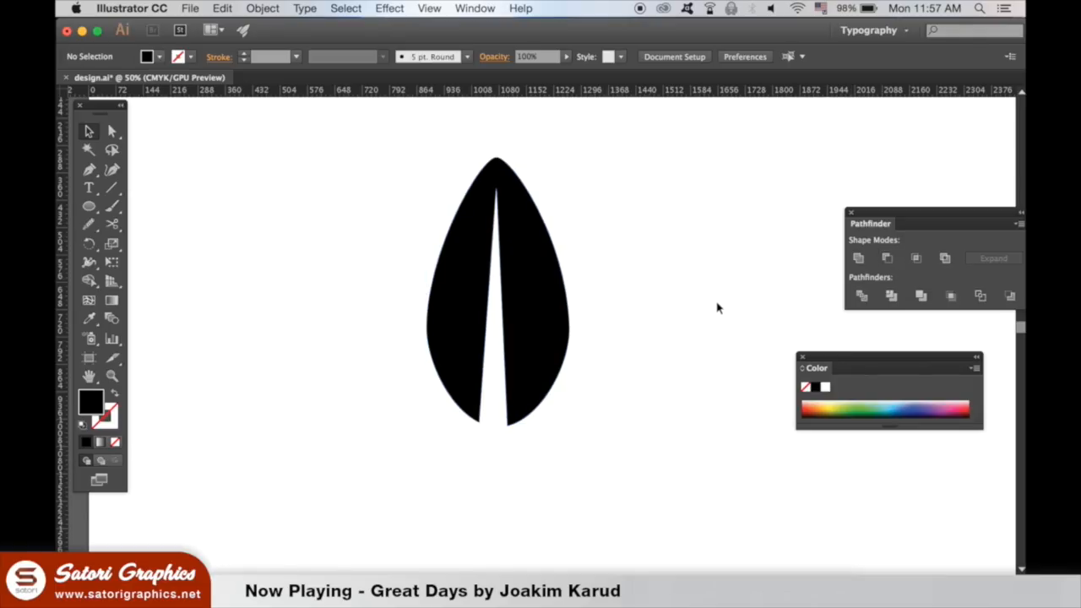
pyautogui.press('cmd+-')
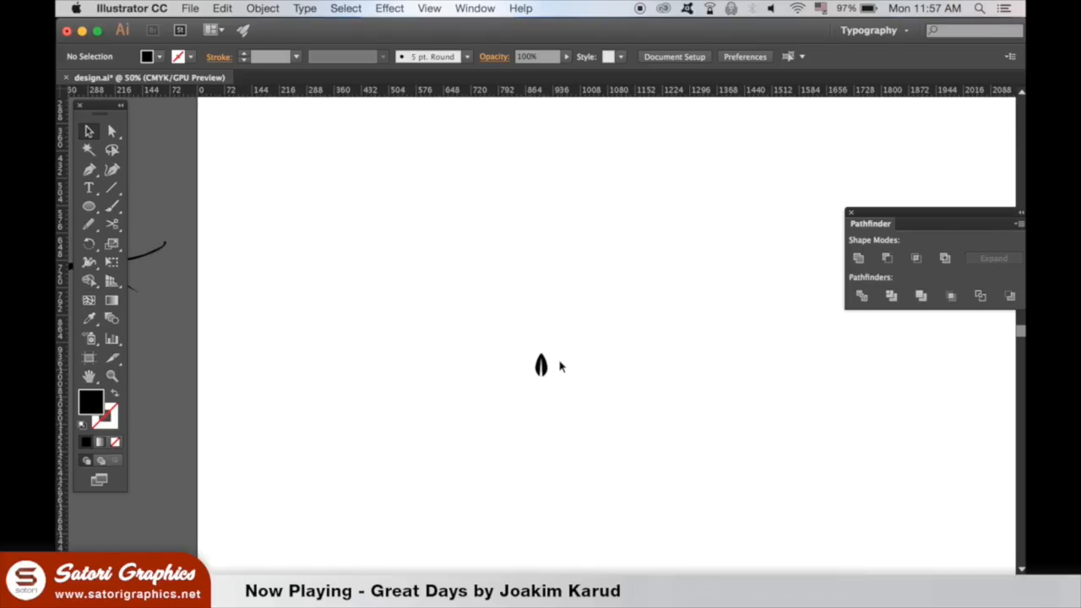
# Step: Create a new Scatter Brush from the small leaf in the Brushes panel
pyautogui.click(540, 365)
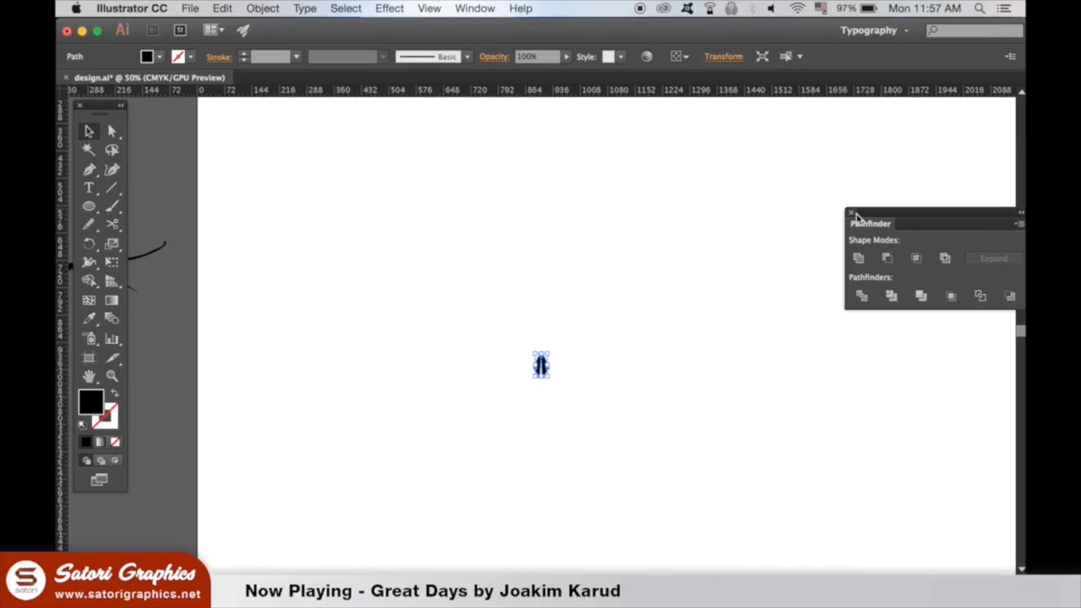
pyautogui.click(474, 8)
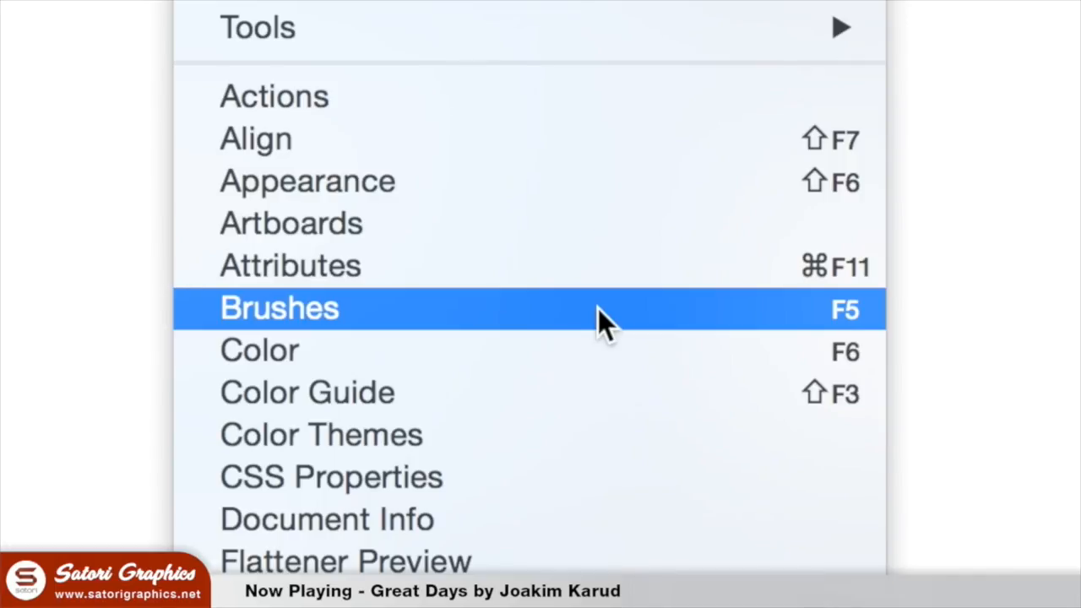
pyautogui.click(278, 308)
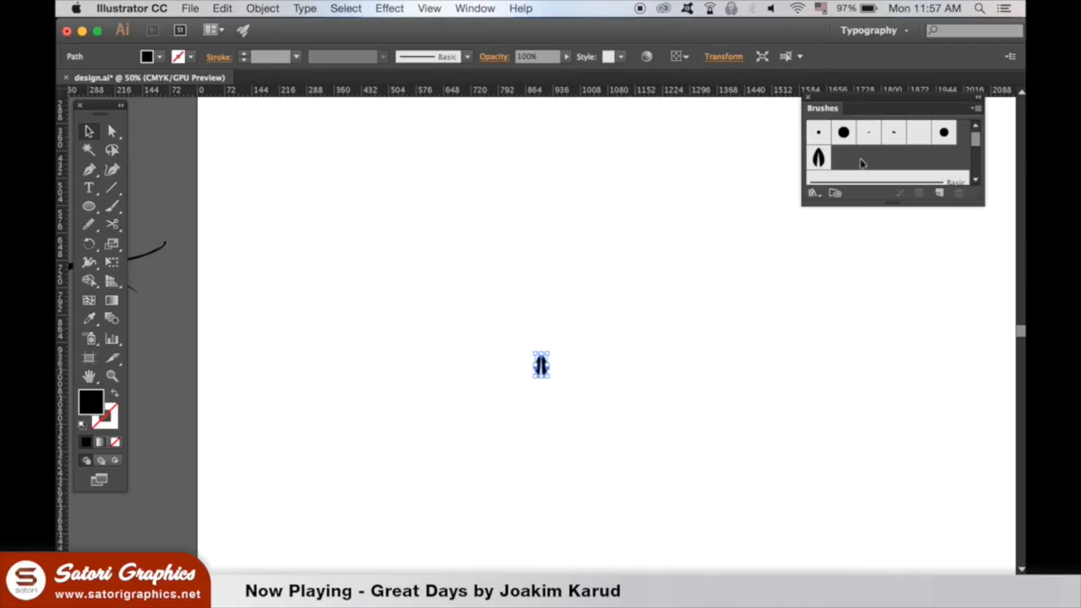
pyautogui.click(970, 108)
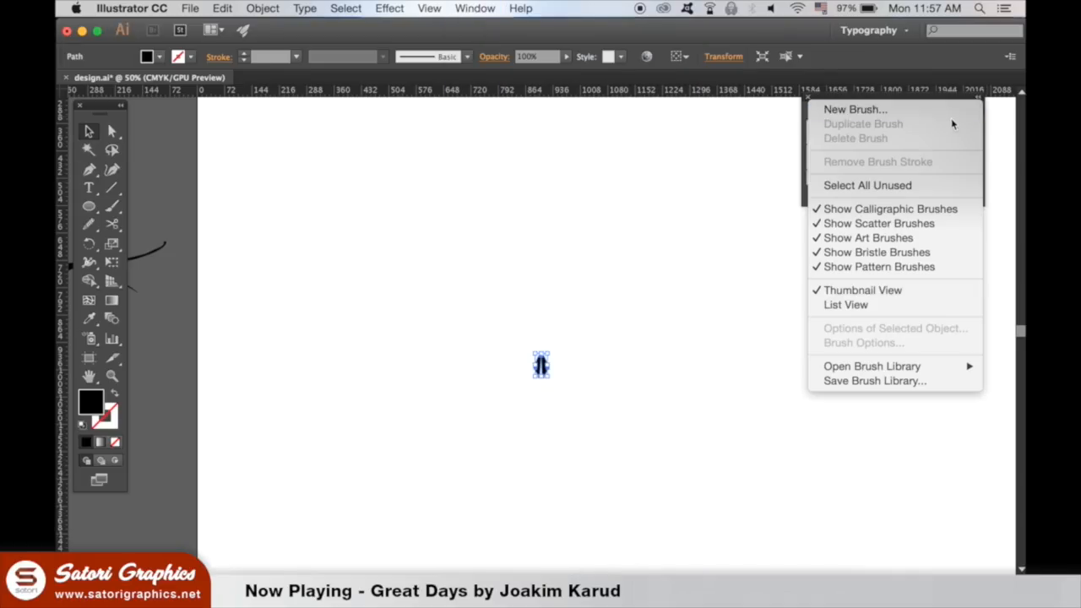
pyautogui.click(856, 109)
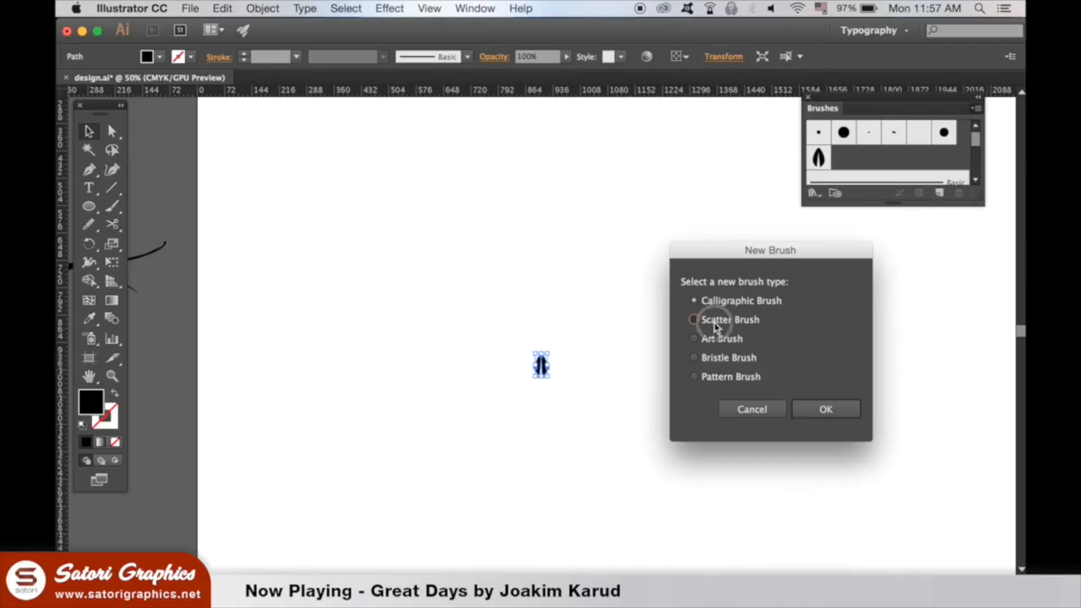
pyautogui.click(691, 320)
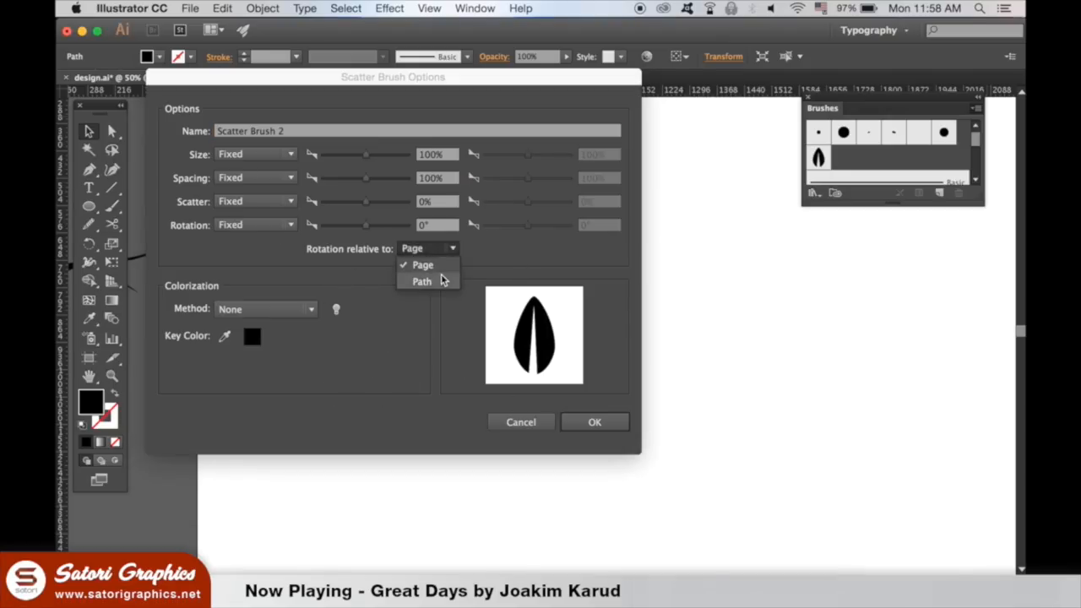
# Step: Set the scatter brush to rotate along the path, 10% size, and Tints colorization
pyautogui.click(421, 281)
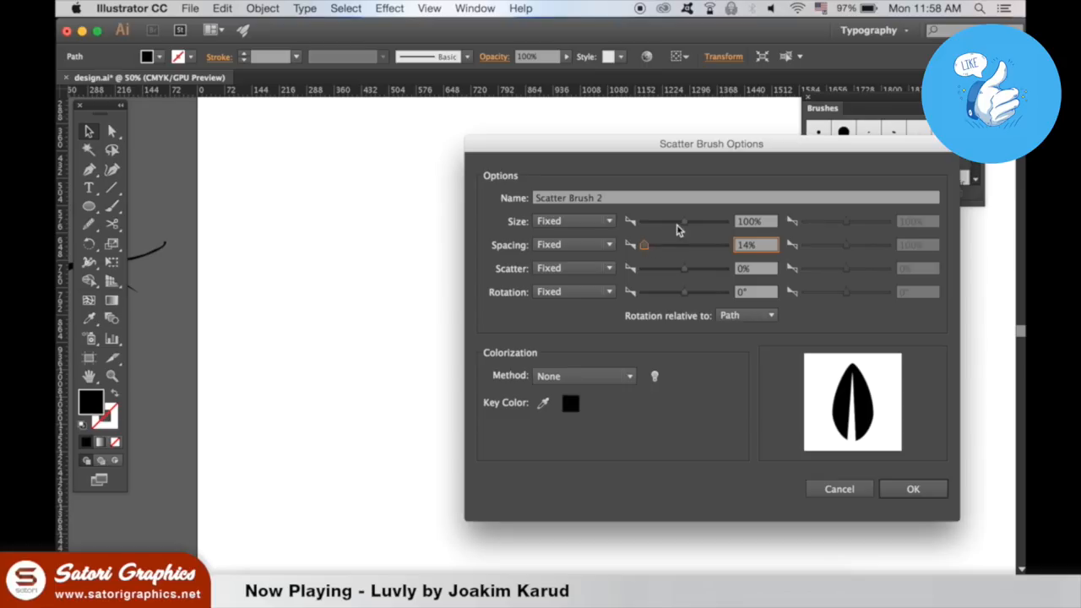
pyautogui.moveTo(684, 221); pyautogui.dragTo(676, 221)
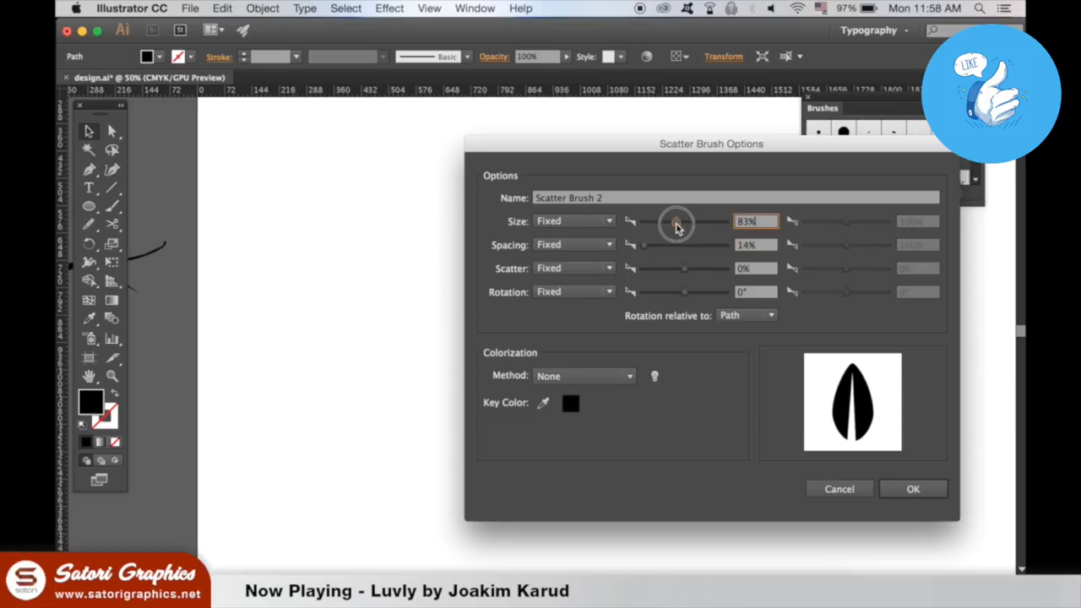
pyautogui.moveTo(676, 221); pyautogui.dragTo(643, 221)
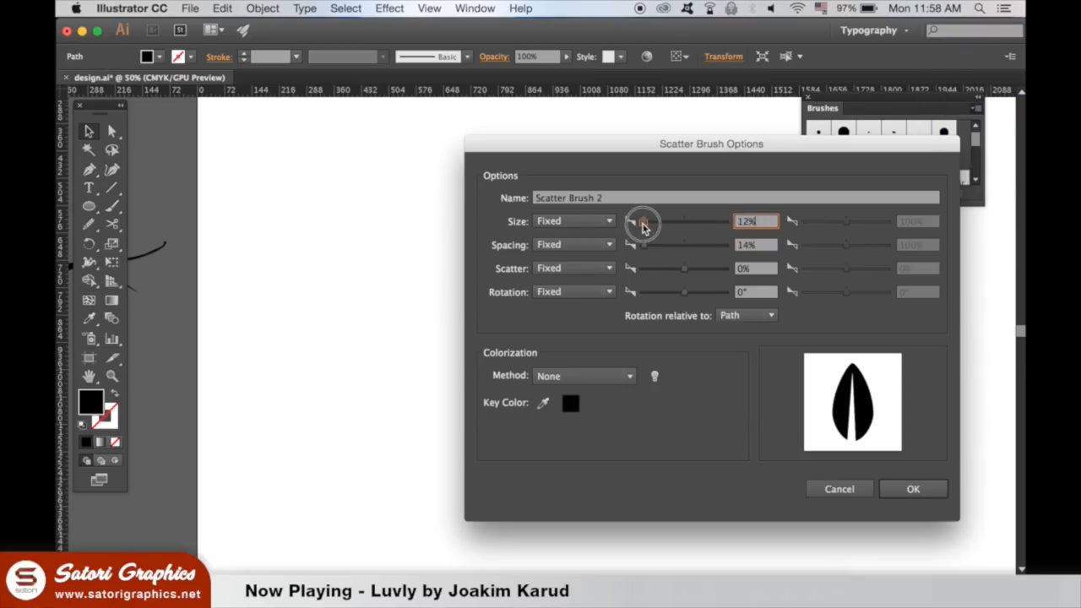
pyautogui.moveTo(643, 222); pyautogui.dragTo(642, 222)
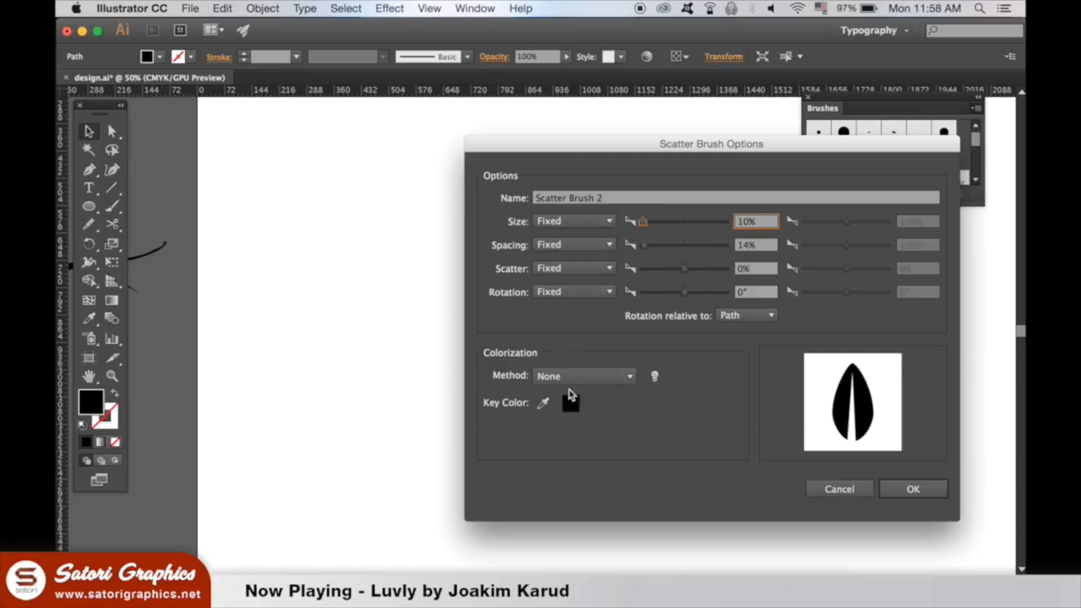
pyautogui.click(584, 376)
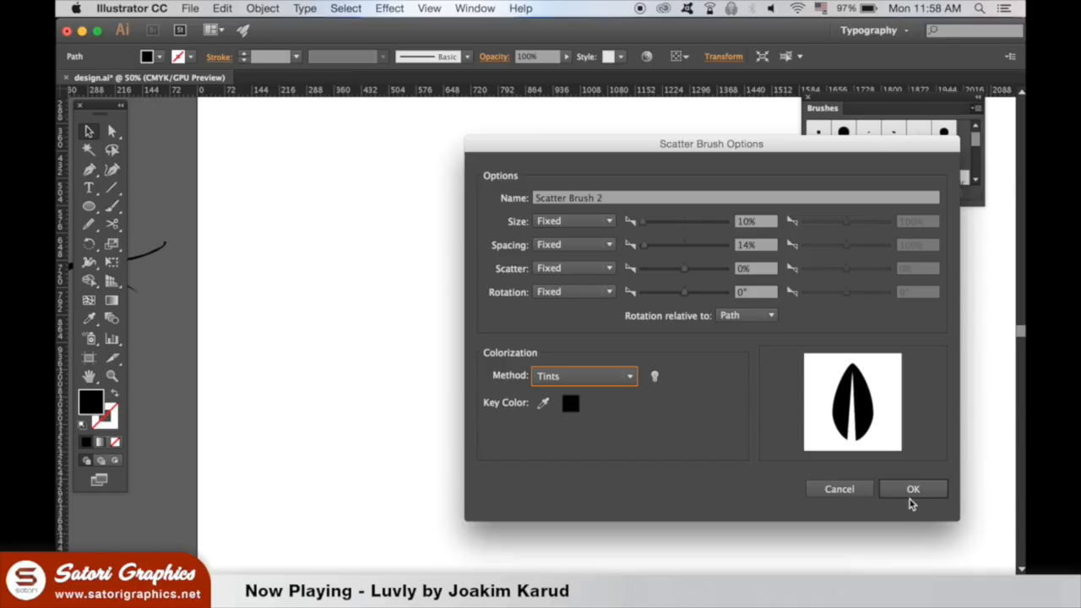
pyautogui.click(914, 488)
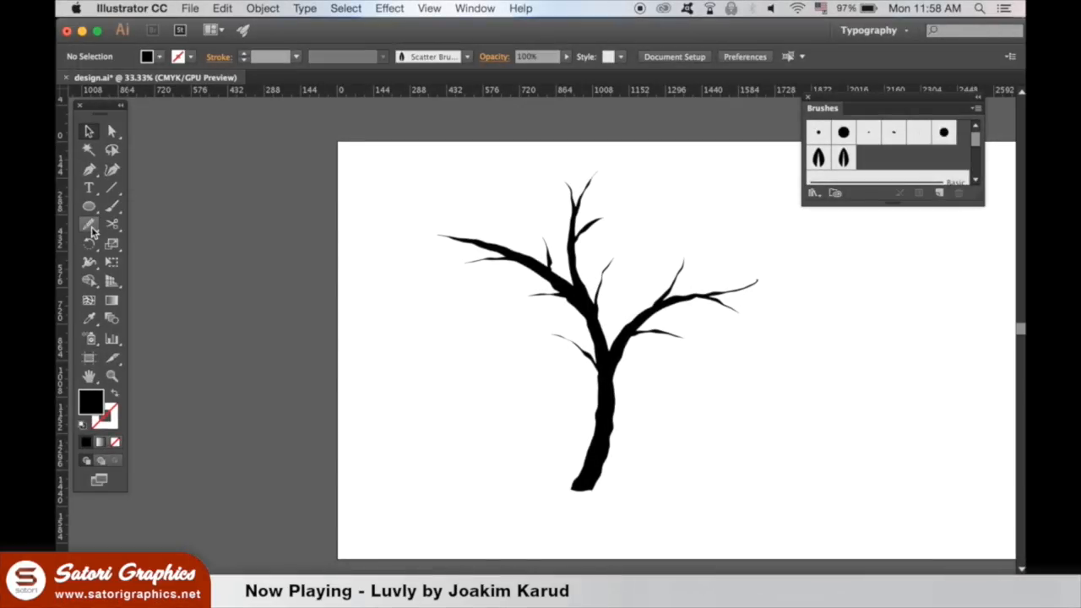
# Step: Pencil a path up the trunk and around the left, top and right branches
pyautogui.click(89, 224)
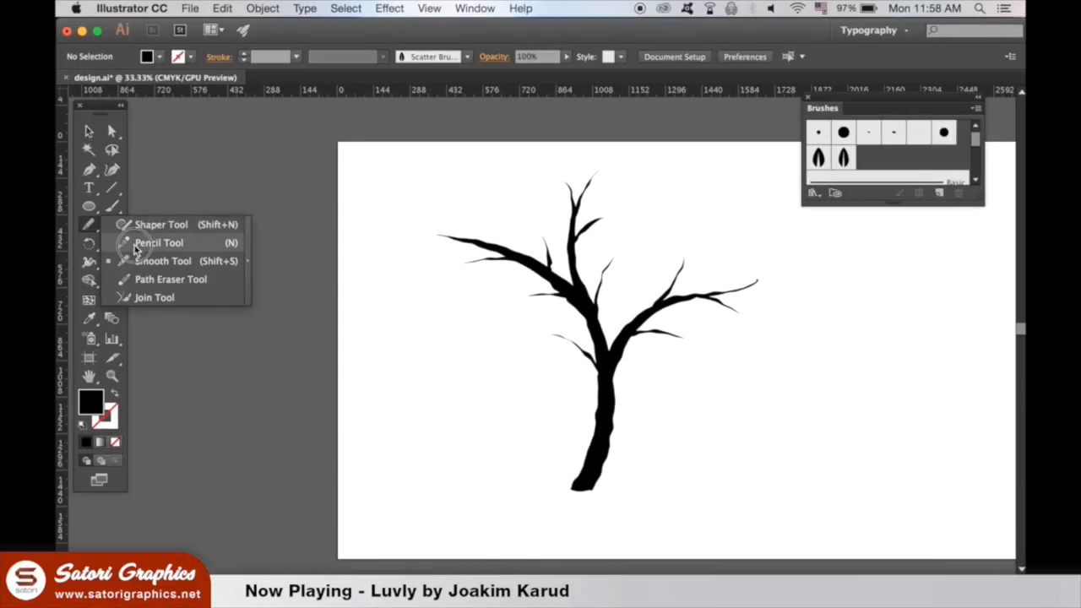
pyautogui.click(158, 242)
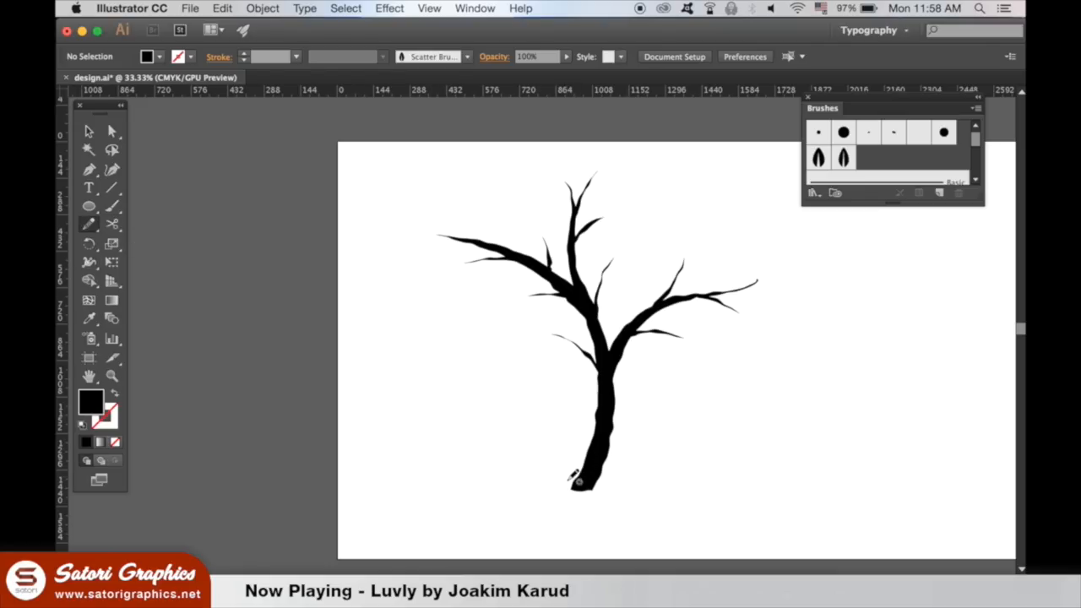
pyautogui.moveTo(578, 481); pyautogui.dragTo(574, 346)
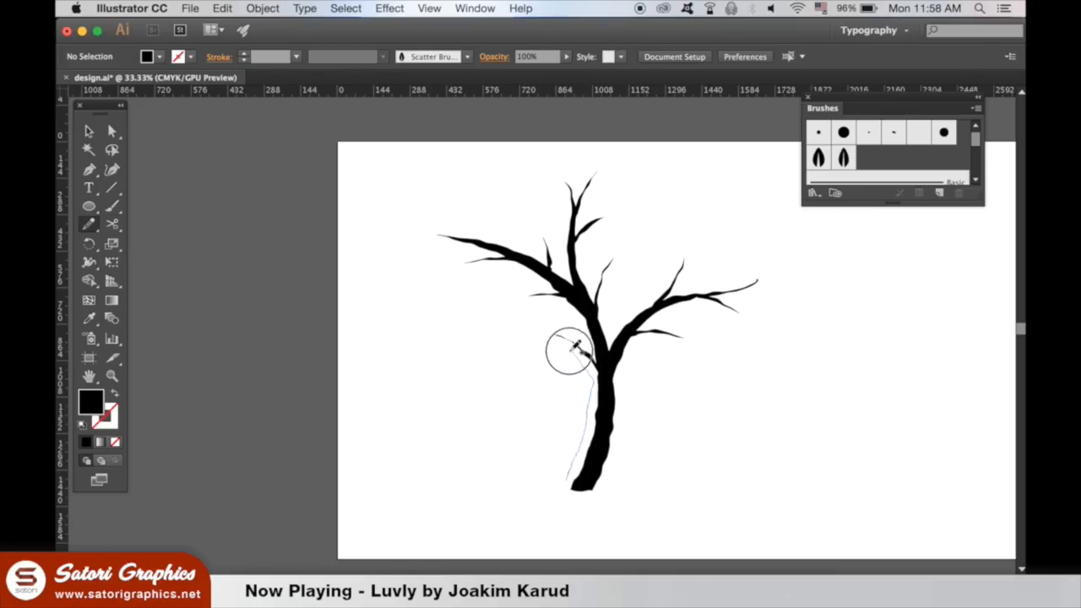
pyautogui.moveTo(574, 350); pyautogui.dragTo(460, 266)
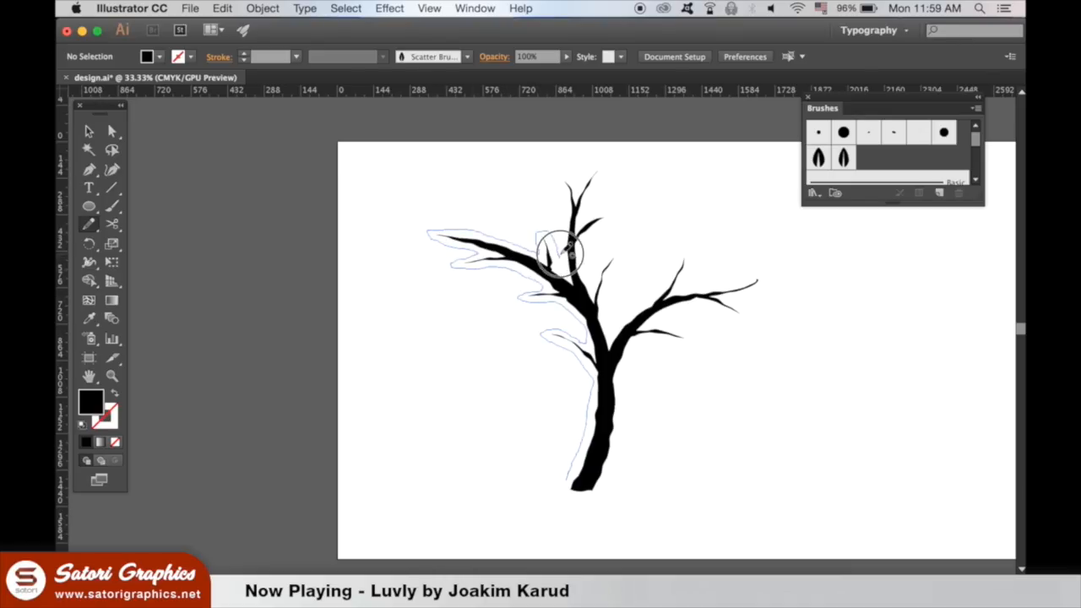
pyautogui.moveTo(561, 253); pyautogui.dragTo(612, 223)
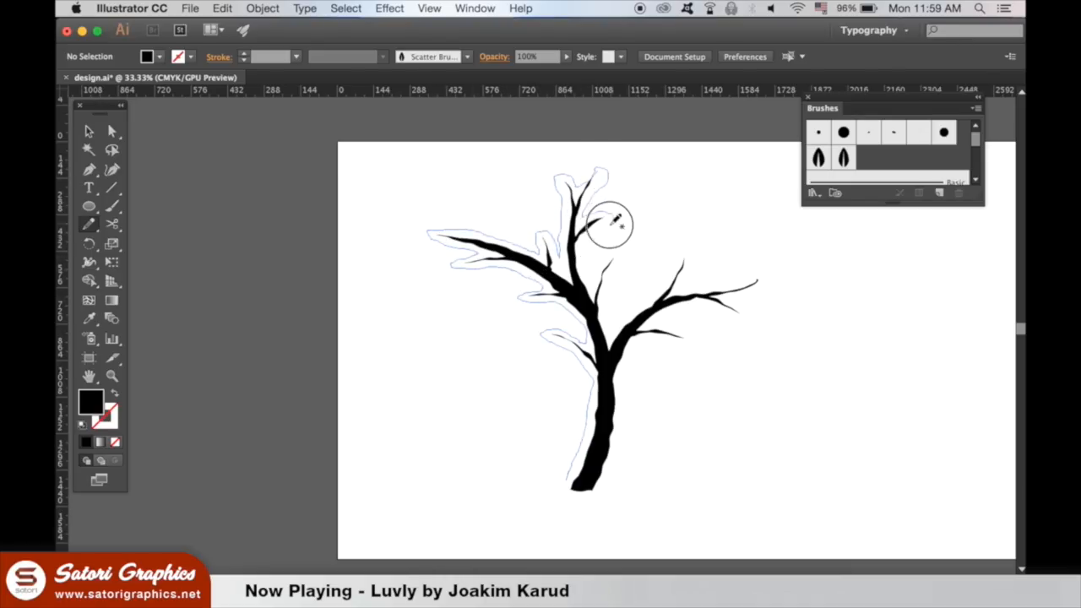
pyautogui.moveTo(608, 224); pyautogui.dragTo(768, 287)
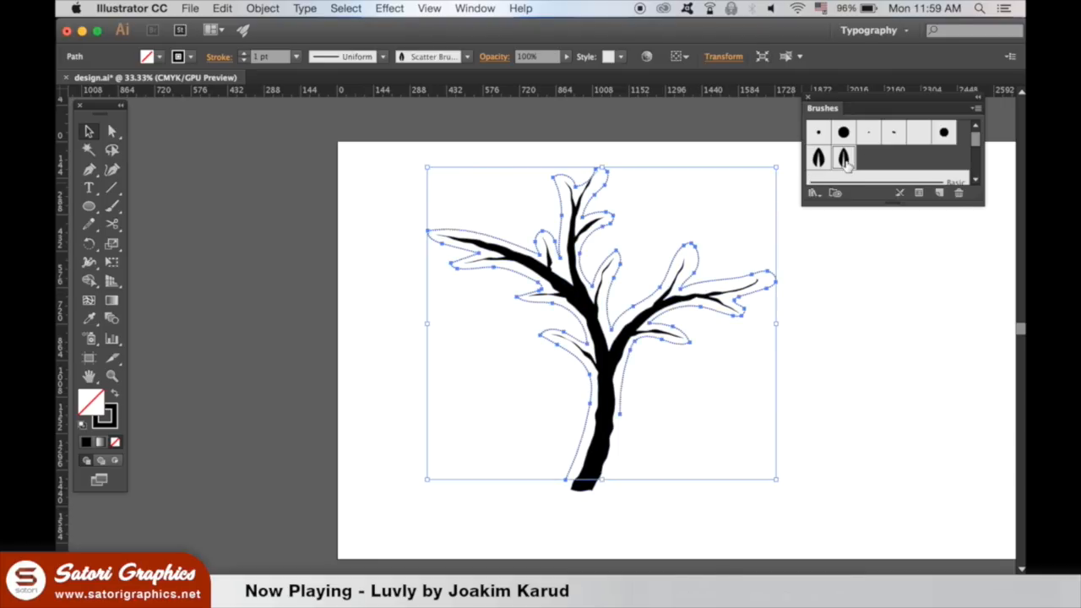
# Step: Preview the leaf brush on the paths and set spacing 49% and size 64%
pyautogui.doubleClick(843, 158)
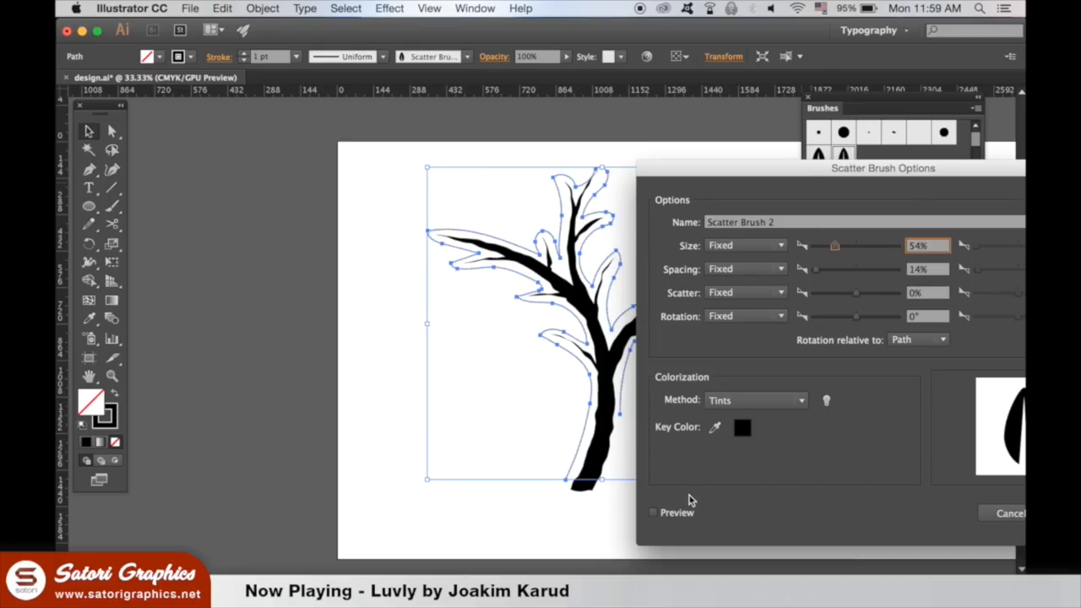
pyautogui.click(654, 512)
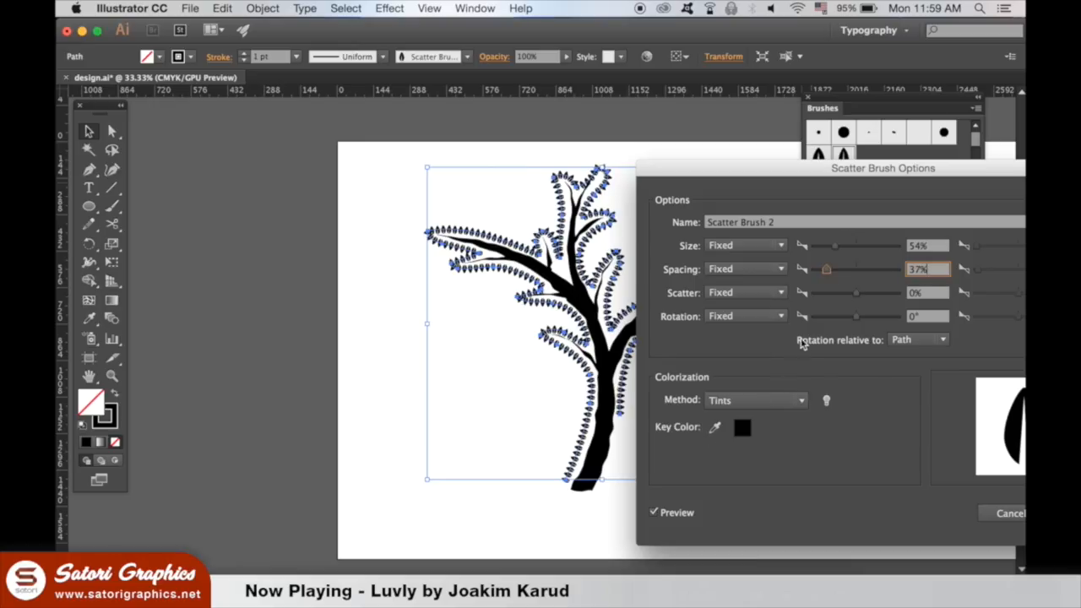
pyautogui.moveTo(826, 268); pyautogui.dragTo(836, 268)
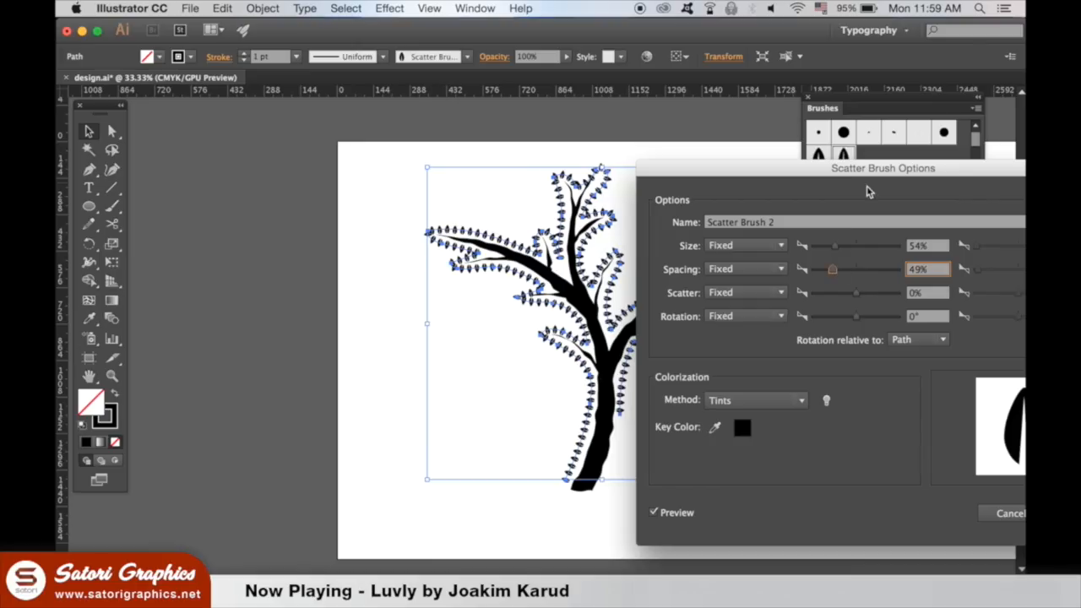
pyautogui.moveTo(834, 245); pyautogui.dragTo(838, 245)
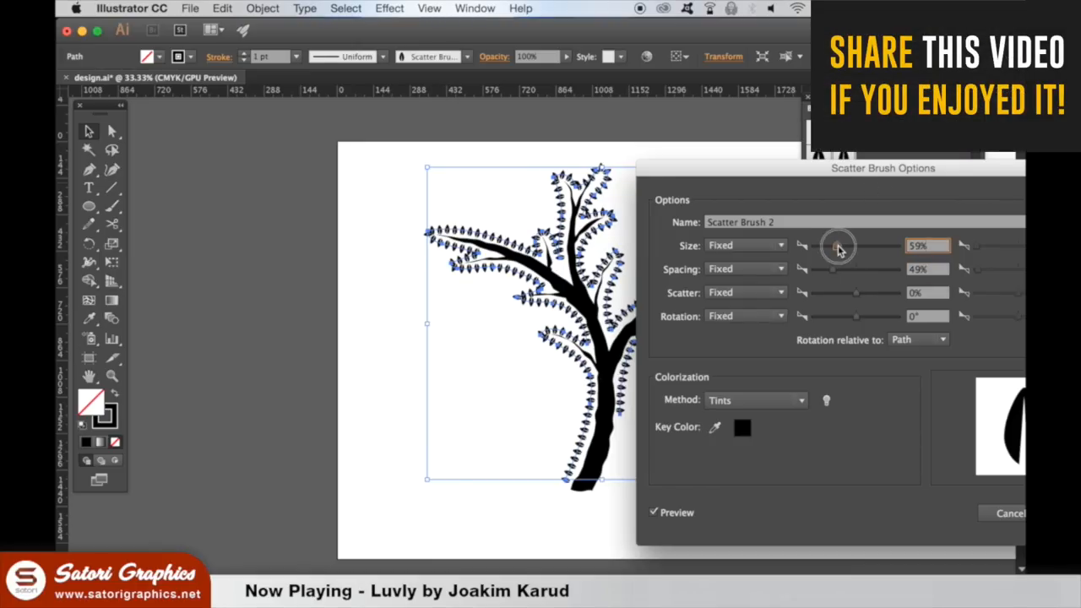
pyautogui.moveTo(838, 246); pyautogui.dragTo(842, 246)
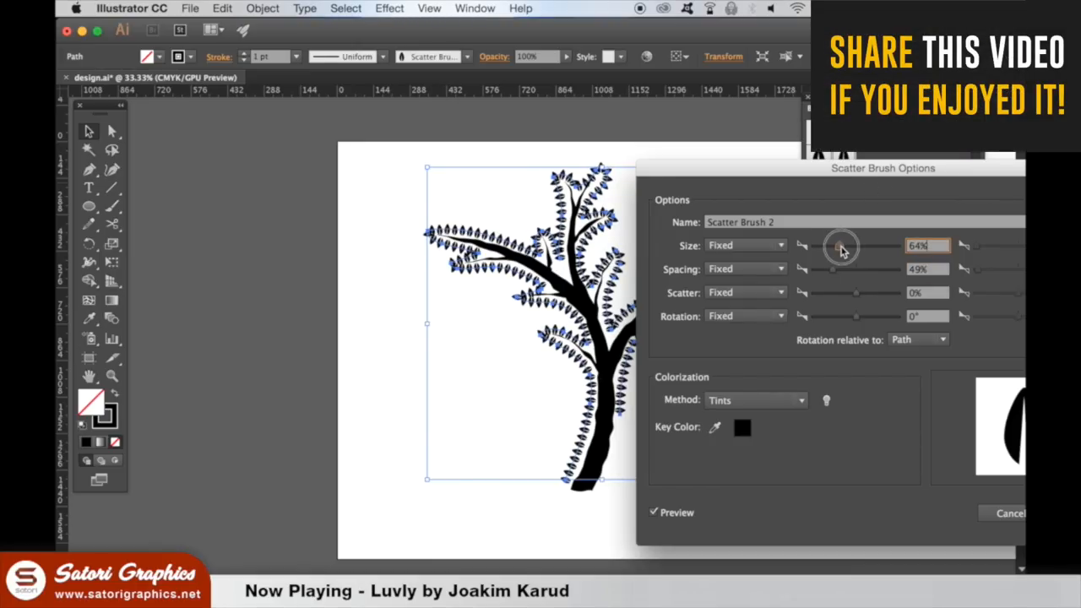
pyautogui.moveTo(836, 269); pyautogui.dragTo(834, 269)
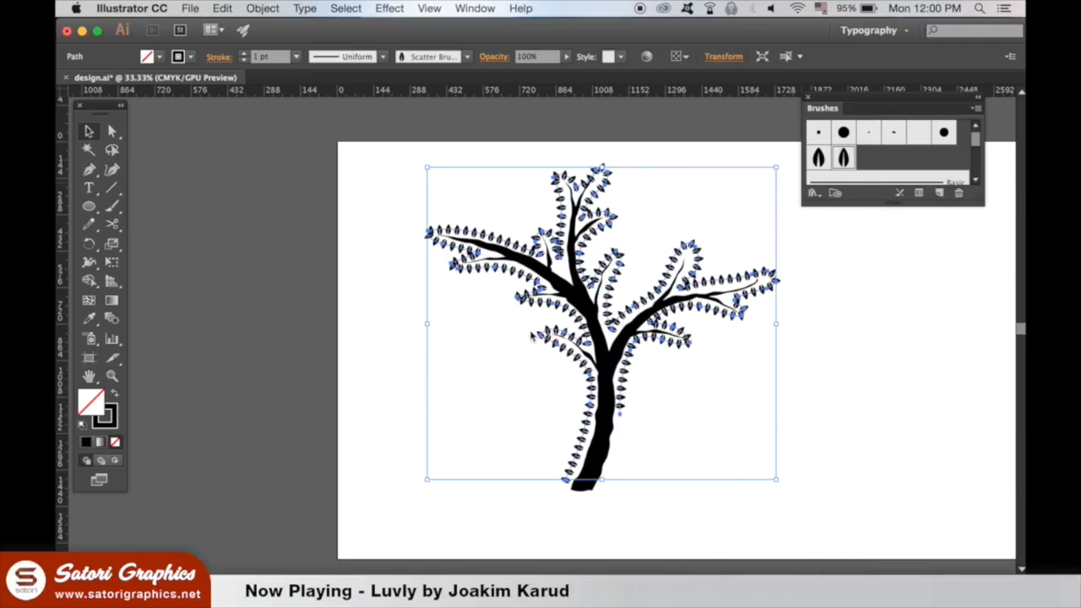
# Step: Change the leaf stroke colour to bright green 5dad00
pyautogui.click(776, 402)
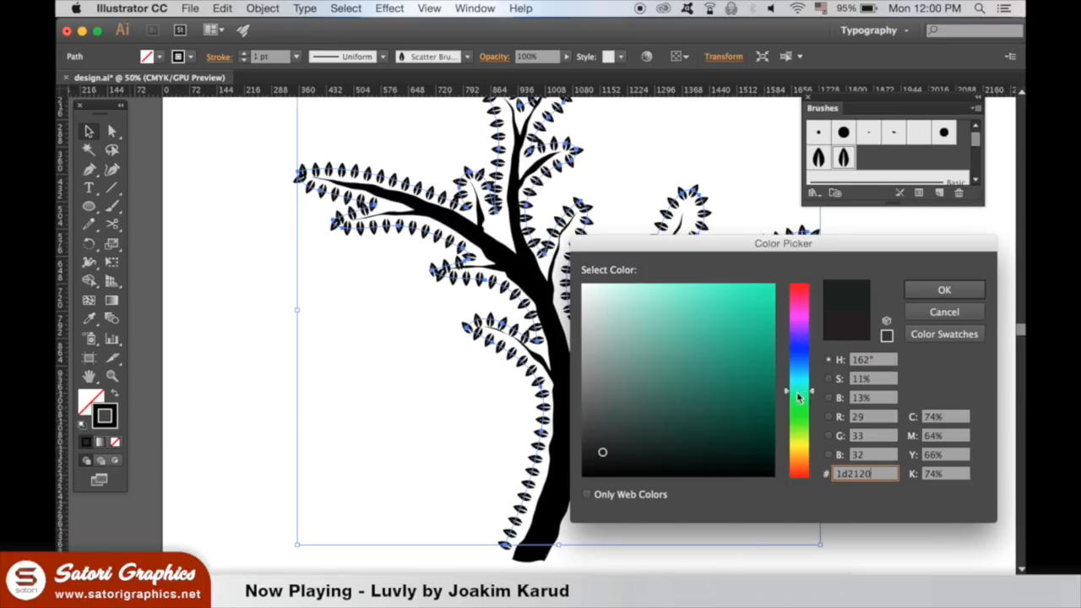
pyautogui.moveTo(798, 388); pyautogui.dragTo(798, 431)
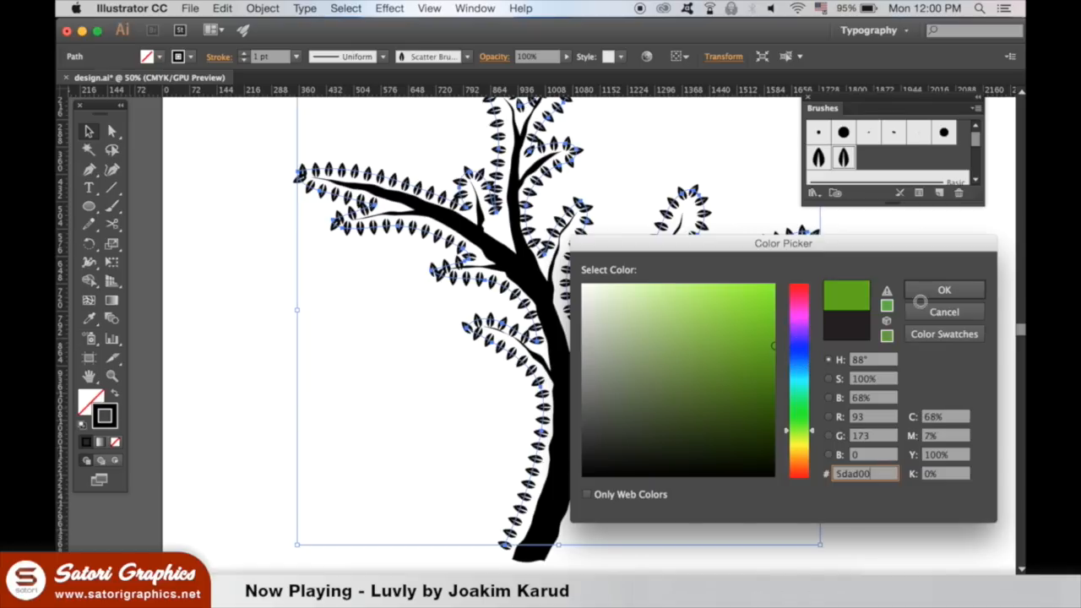
pyautogui.click(944, 290)
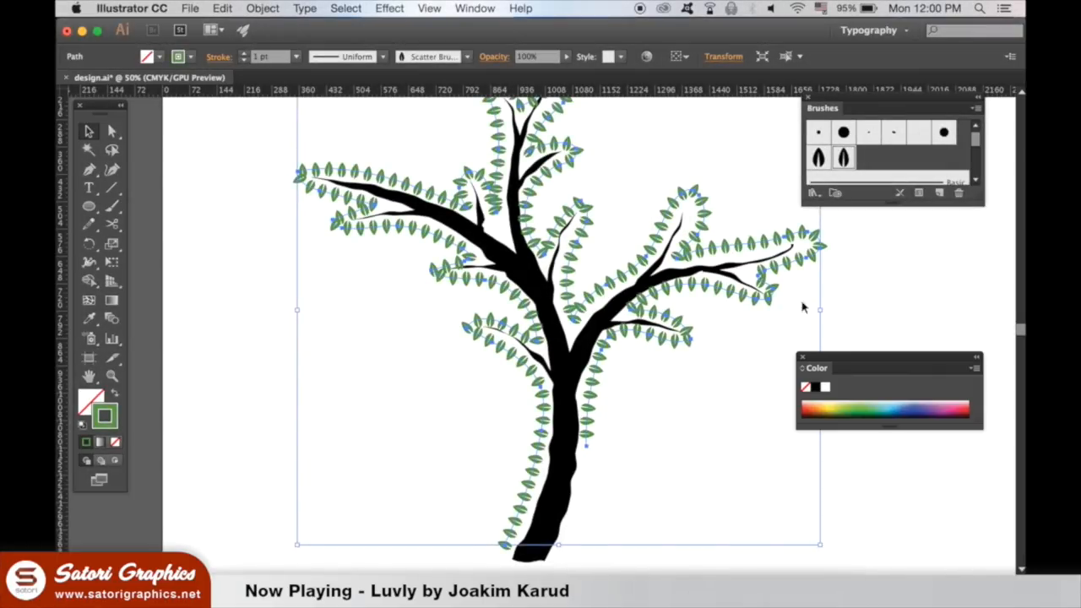
# Step: Outline the leaf strokes with Outline Stroke, then ungroup them into separate filled shapes
pyautogui.click(262, 8)
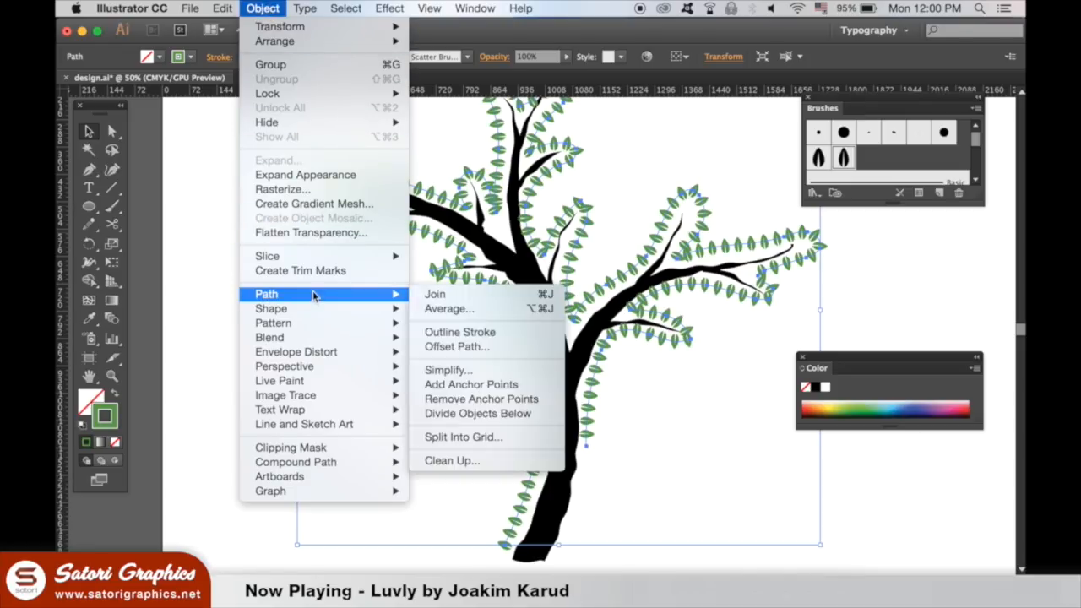
pyautogui.moveTo(314, 300)
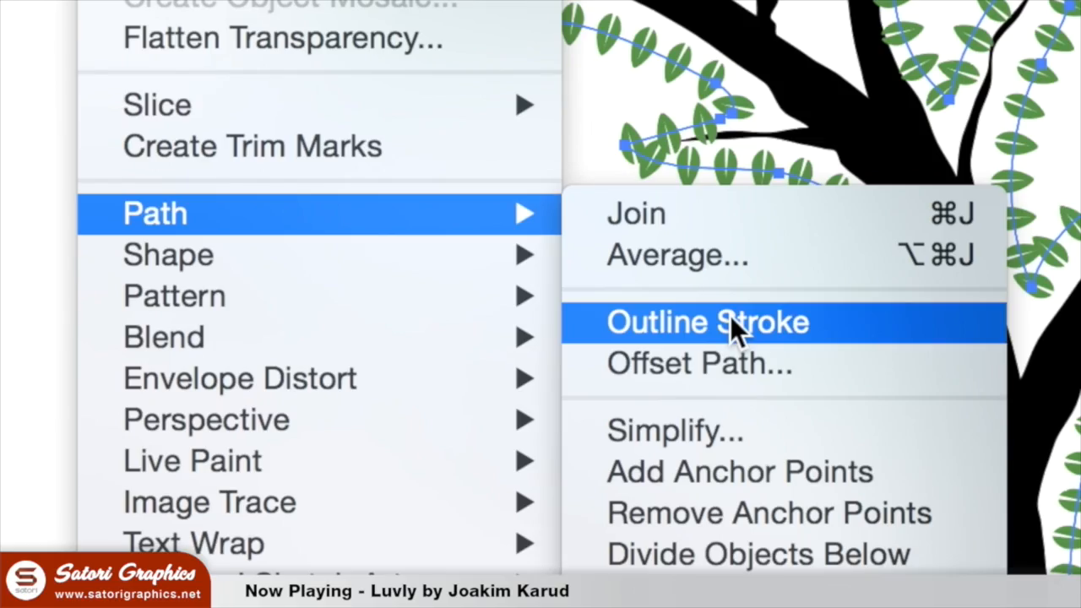
pyautogui.click(706, 323)
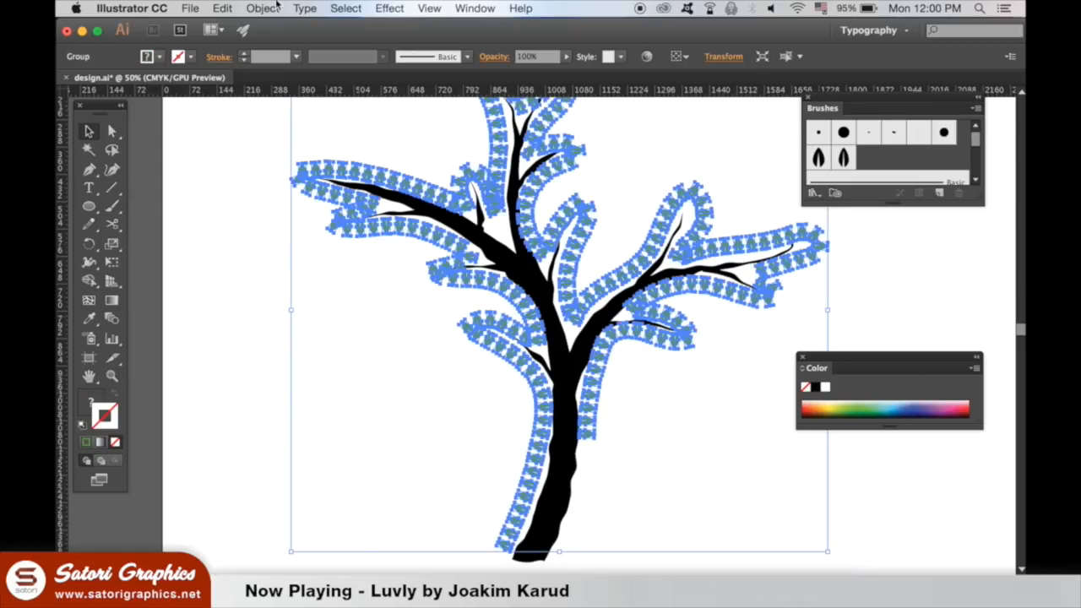
pyautogui.click(263, 8)
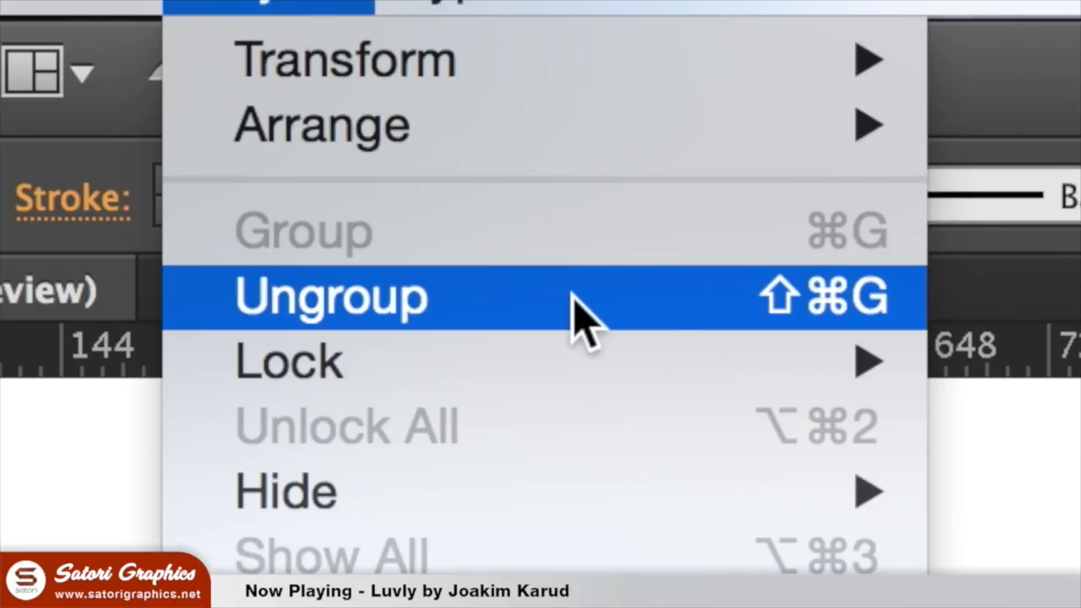
pyautogui.click(330, 297)
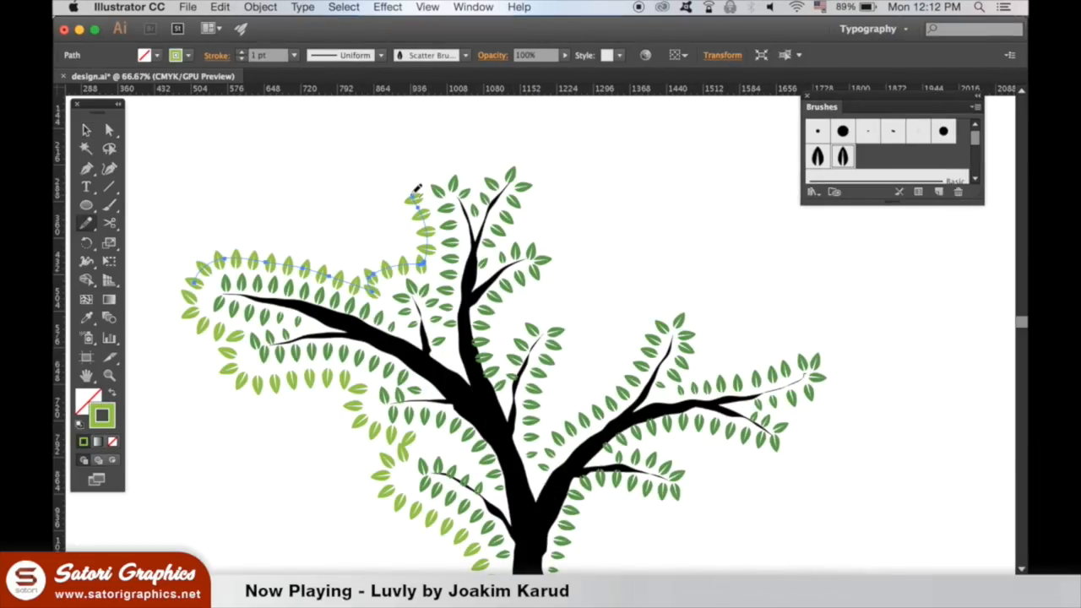
pyautogui.moveTo(420, 163)
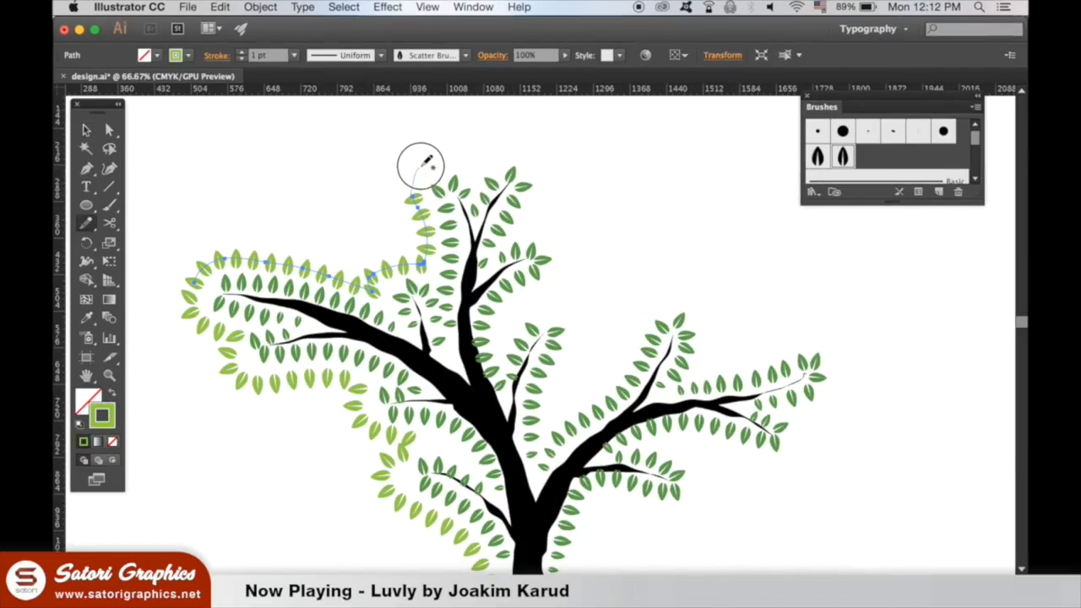
# Step: Draw a pencil path from above the left leaves, over the treetop, down to the right branch
pyautogui.moveTo(419, 165); pyautogui.dragTo(505, 152)
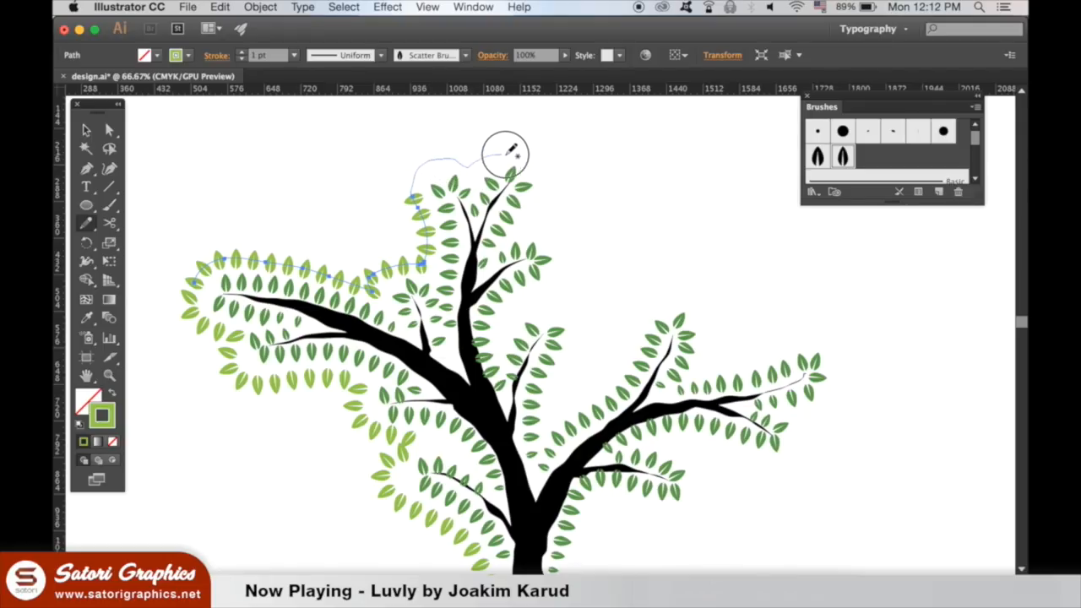
pyautogui.moveTo(507, 152); pyautogui.dragTo(579, 278)
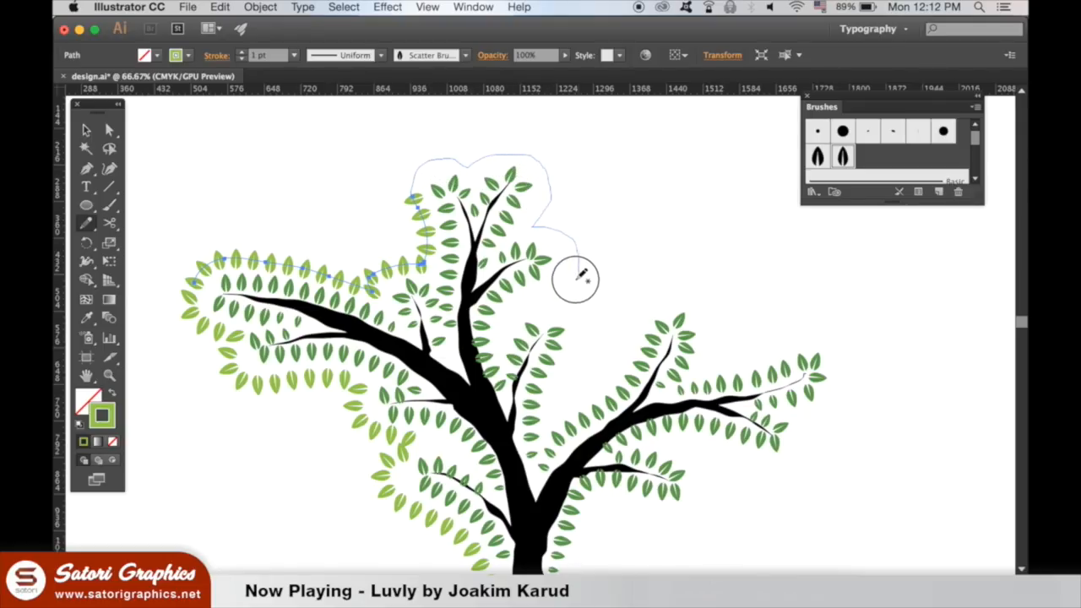
pyautogui.moveTo(579, 279); pyautogui.dragTo(604, 372)
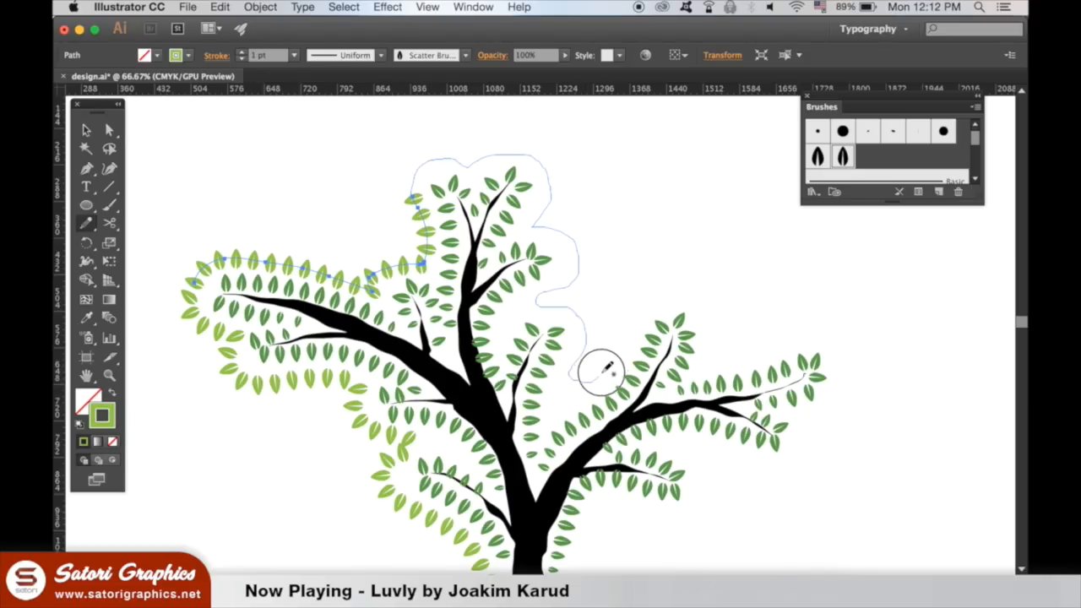